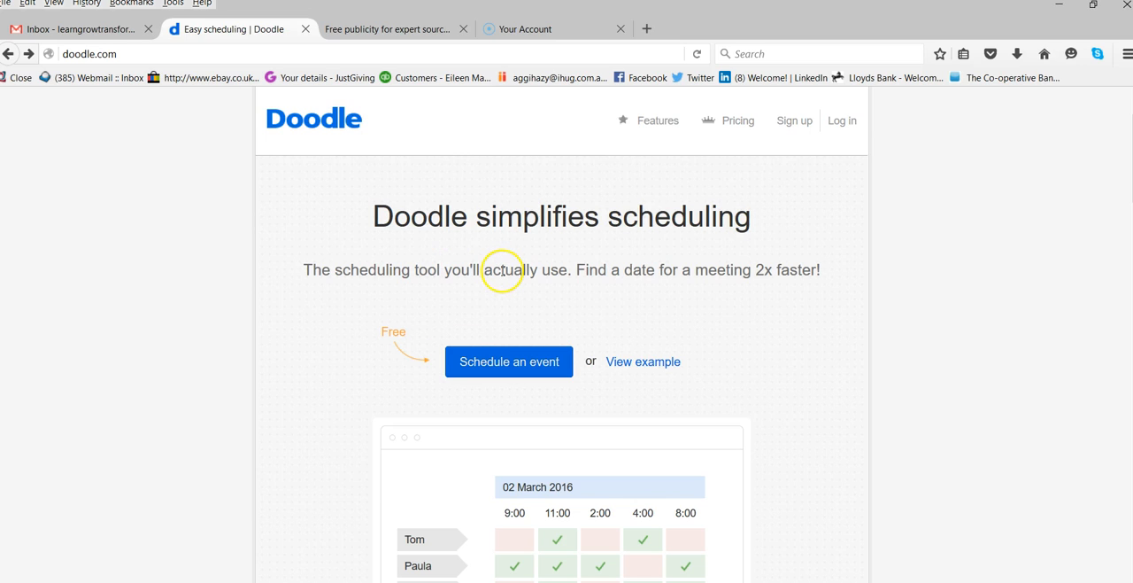
Step: Start a new event with 'Schedule an event' and select the empty Title field
{"action": "left_click", "coordinate": [508, 361]}
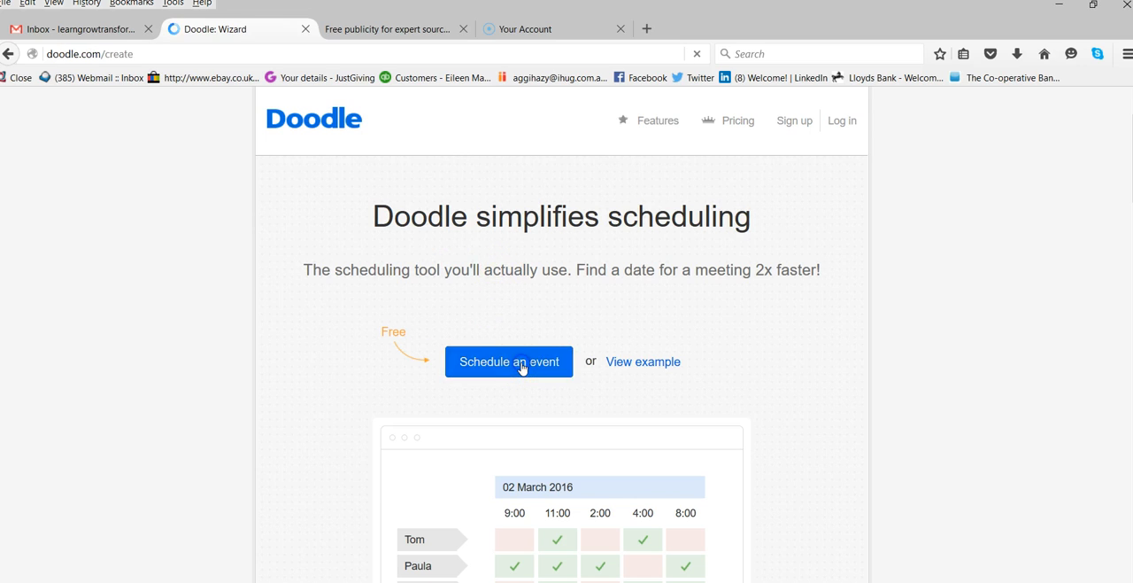
{"action": "left_click", "coordinate": [508, 361]}
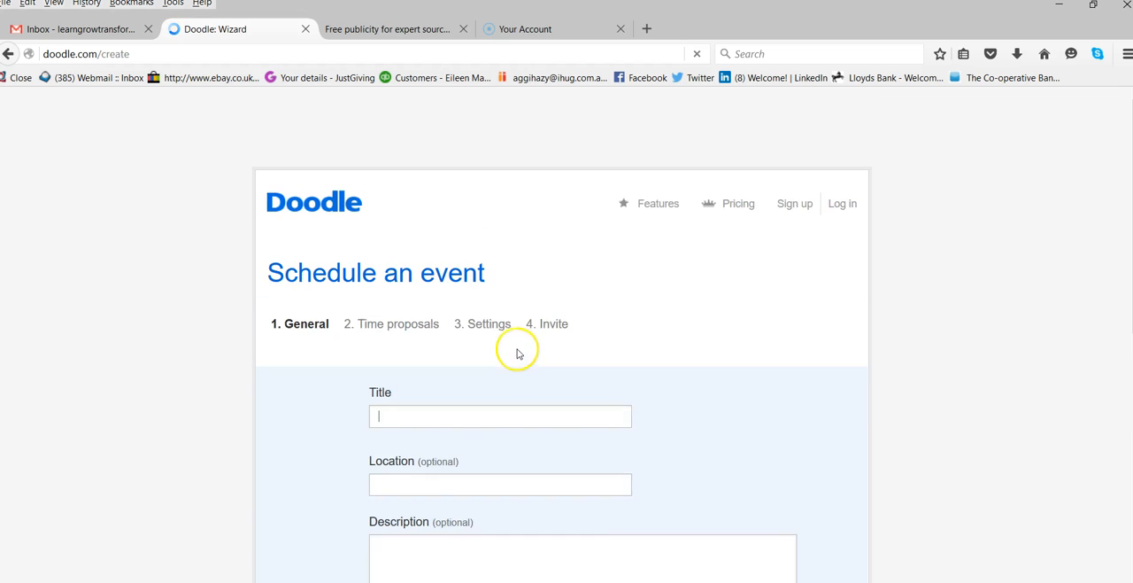
{"action": "scroll", "scroll_direction": "down", "scroll_amount": 3}
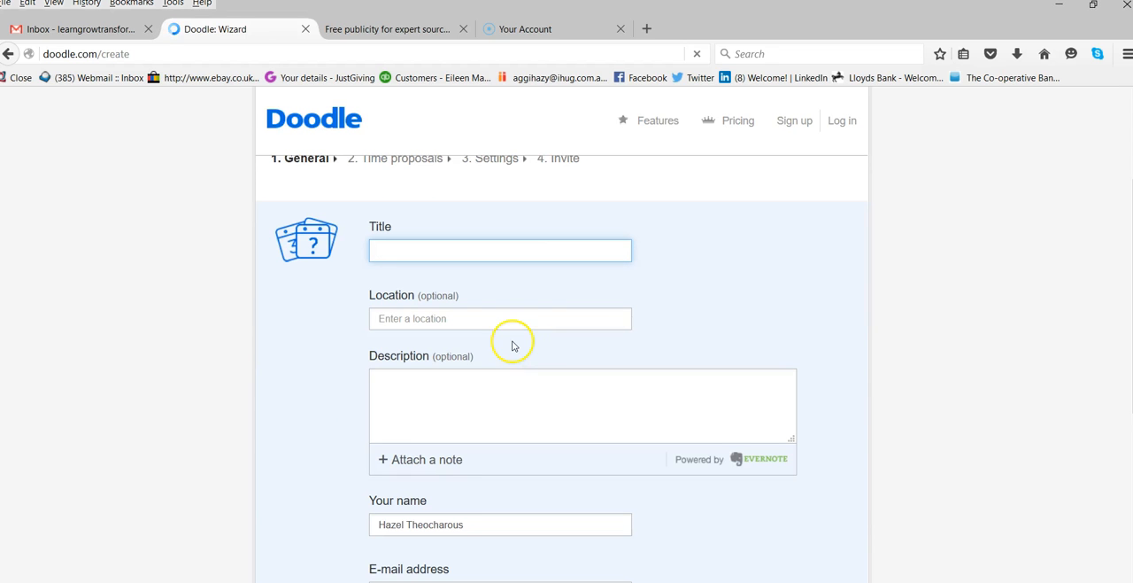
{"action": "left_click", "coordinate": [500, 250]}
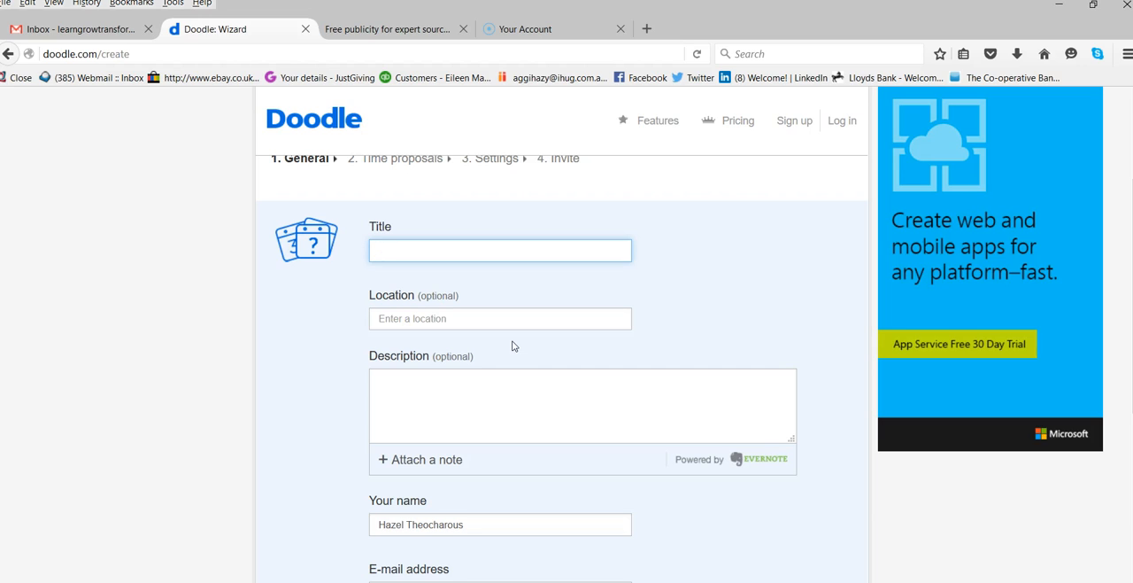
{"action": "left_click", "coordinate": [500, 250]}
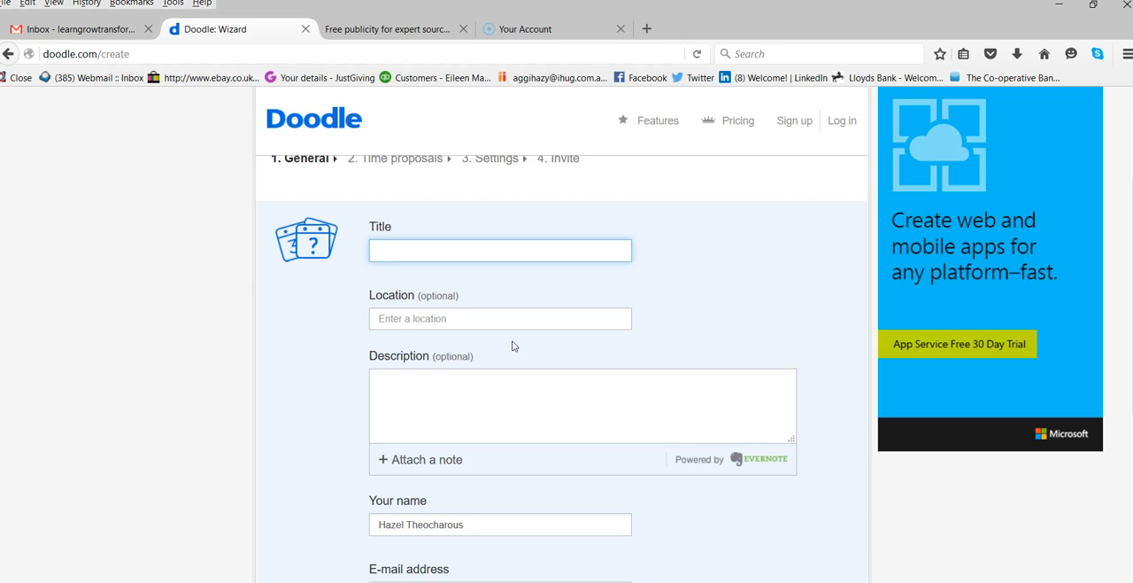
{"action": "left_click", "coordinate": [501, 249]}
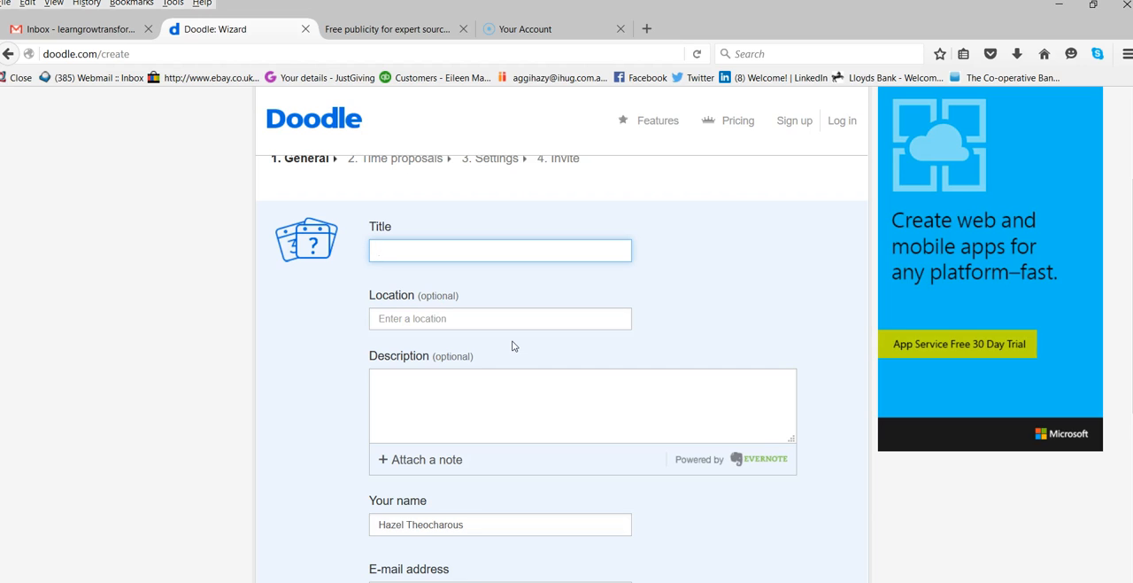
{"action": "left_click", "coordinate": [500, 250]}
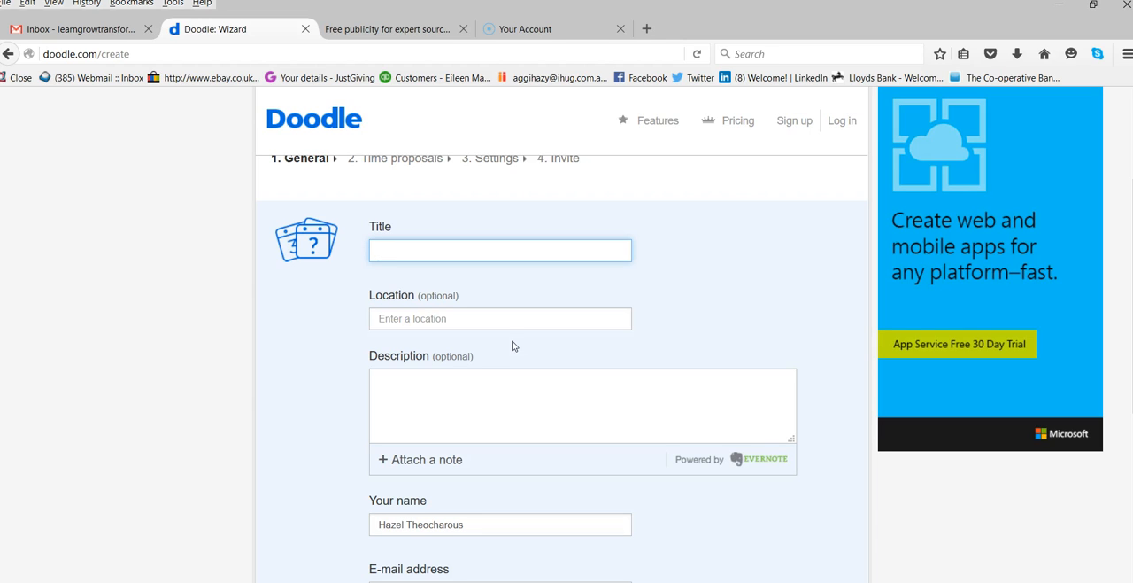
{"action": "left_click", "coordinate": [501, 250]}
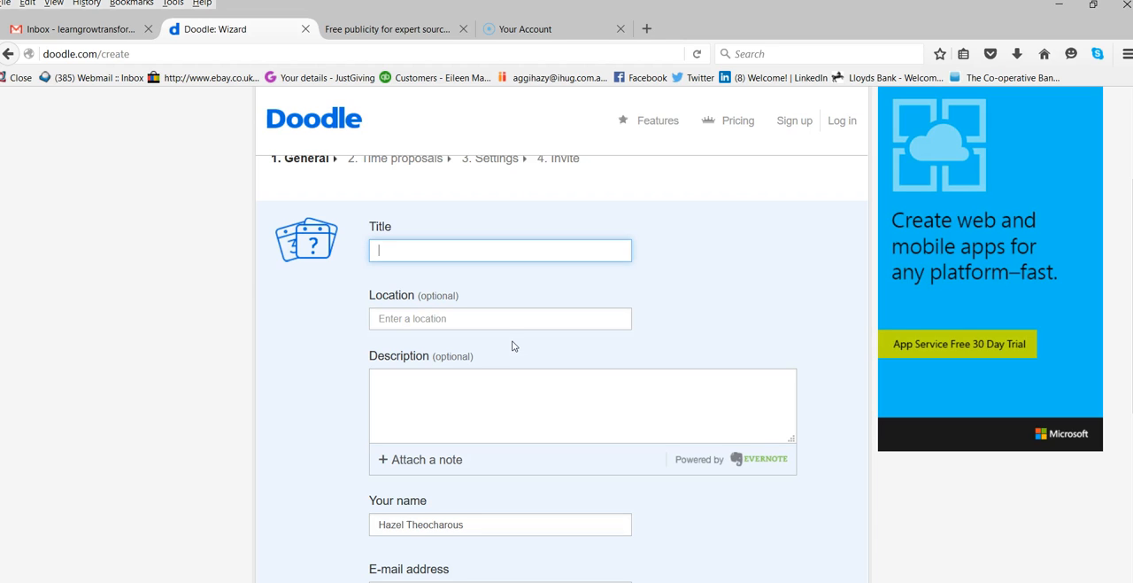
Step: Enter the title 'Lunch preference' and the location 'Networking lunch'
{"action": "scroll", "scroll_direction": "down", "scroll_amount": 3}
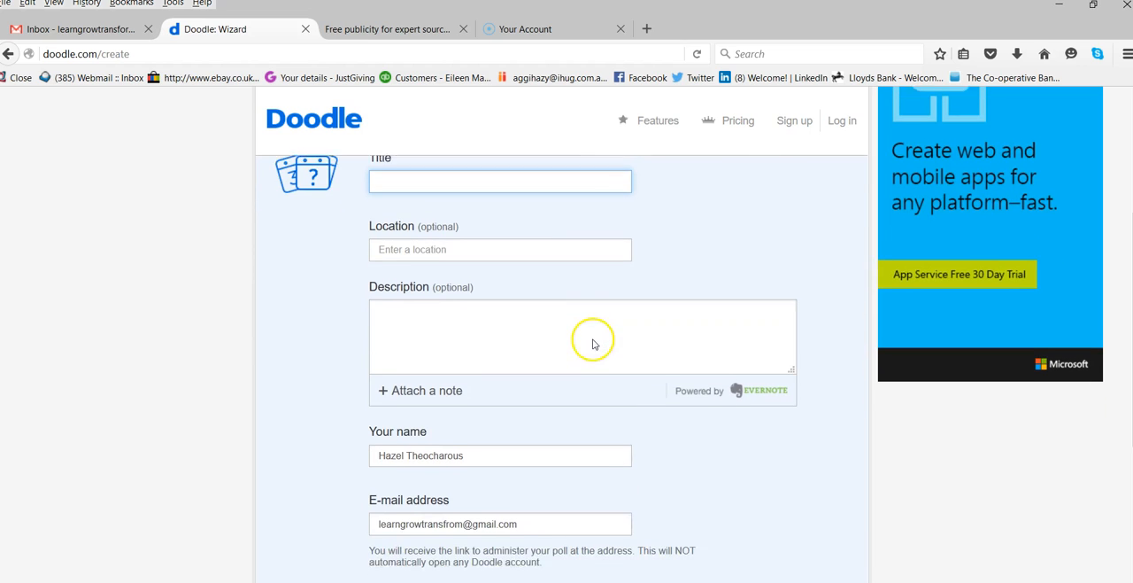
{"action": "scroll", "scroll_direction": "down", "scroll_amount": 3}
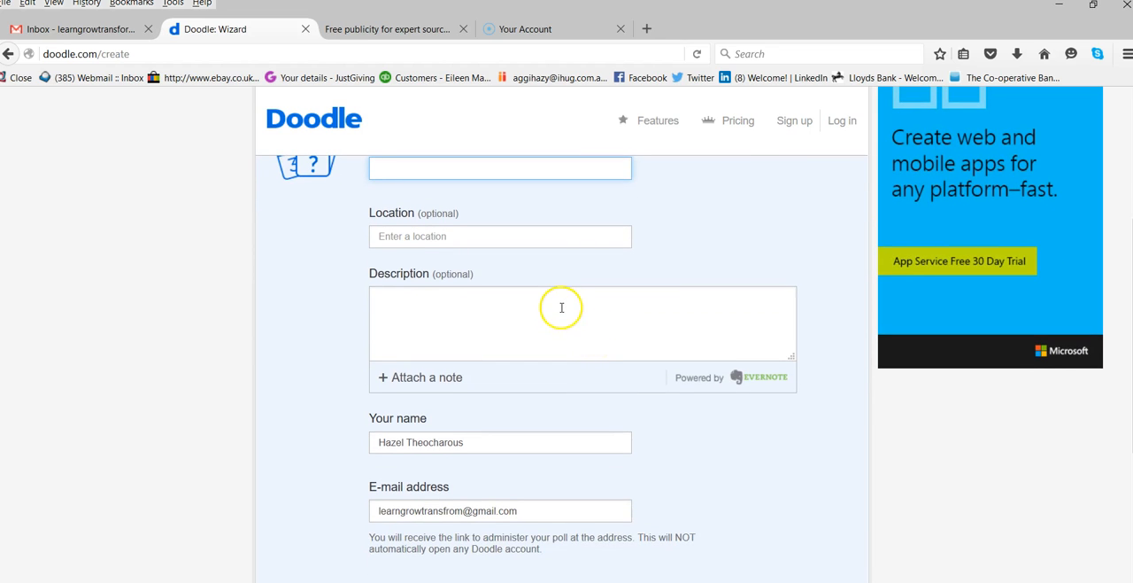
{"action": "type", "text": "Lunch preference"}
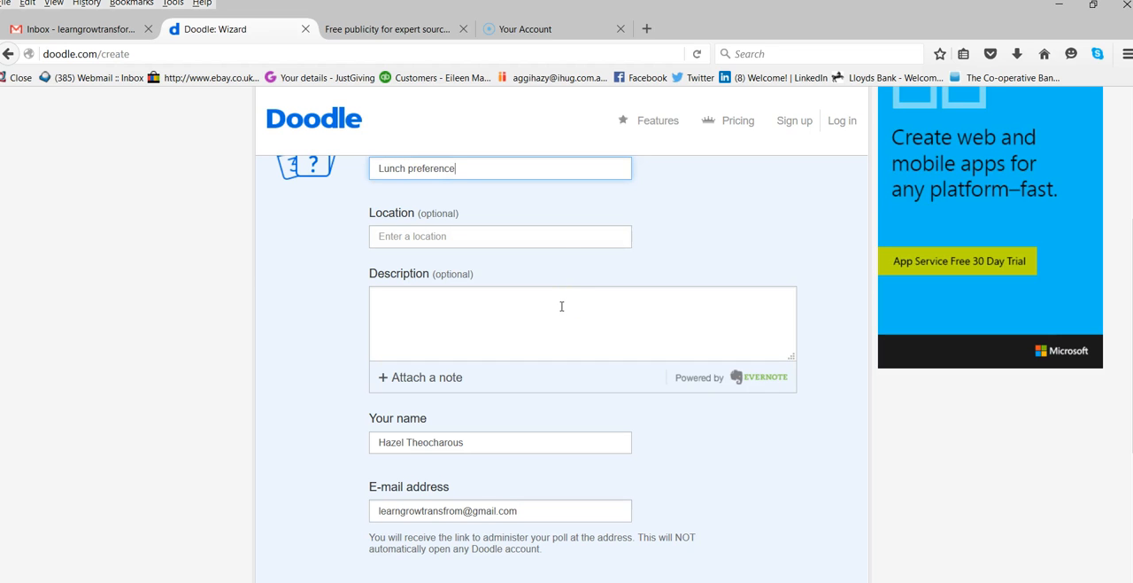
{"action": "left_click", "coordinate": [500, 236]}
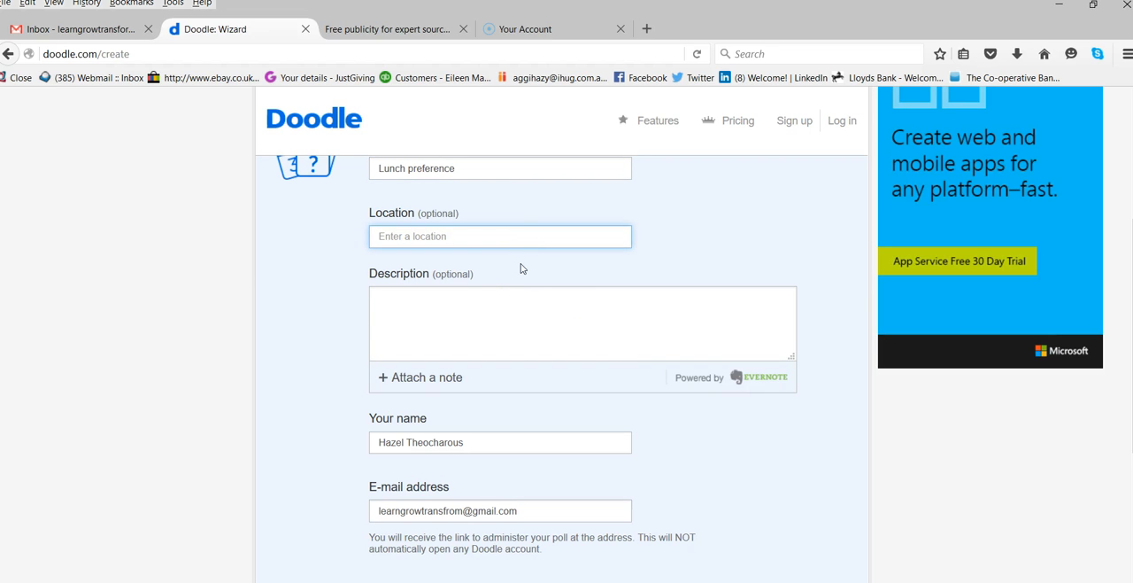
{"action": "type", "text": "Networking lunch"}
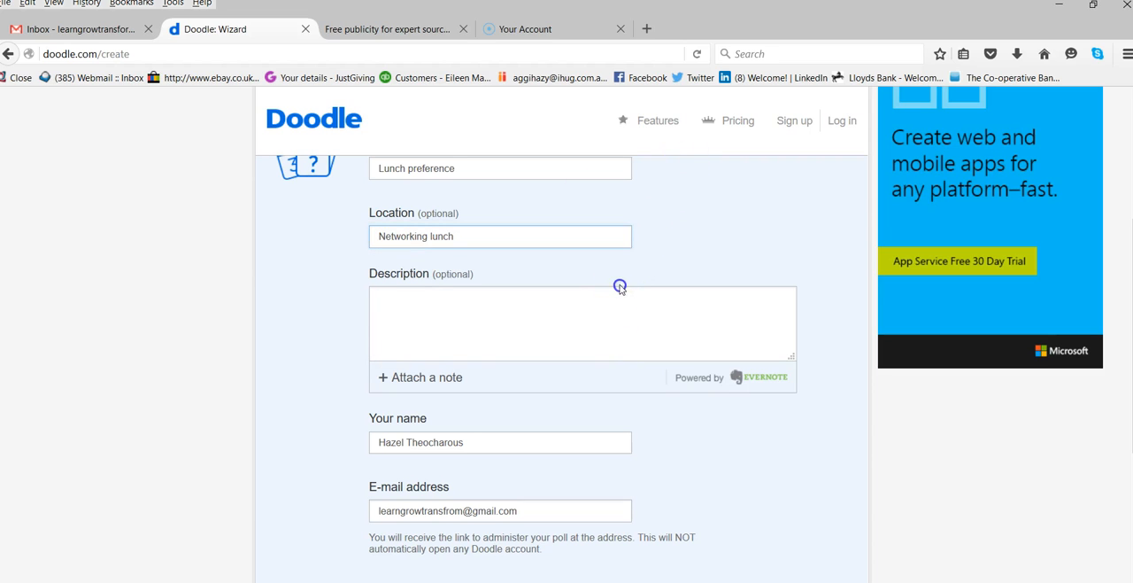
Step: Write a description asking invitees which lunch they would prefer
{"action": "left_click", "coordinate": [583, 323]}
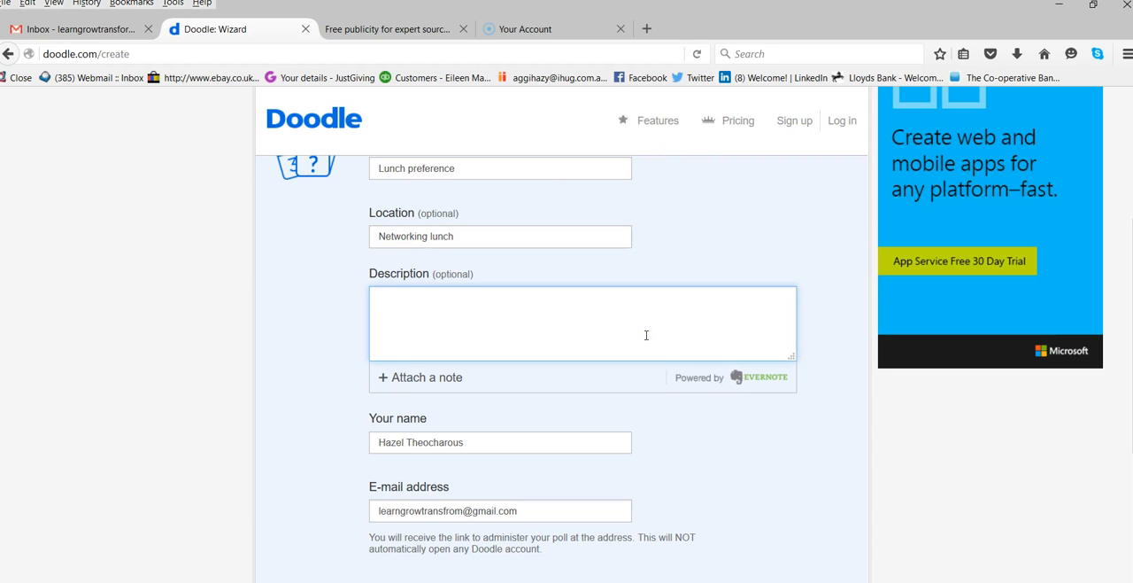
{"action": "type", "text": "Please can you order"}
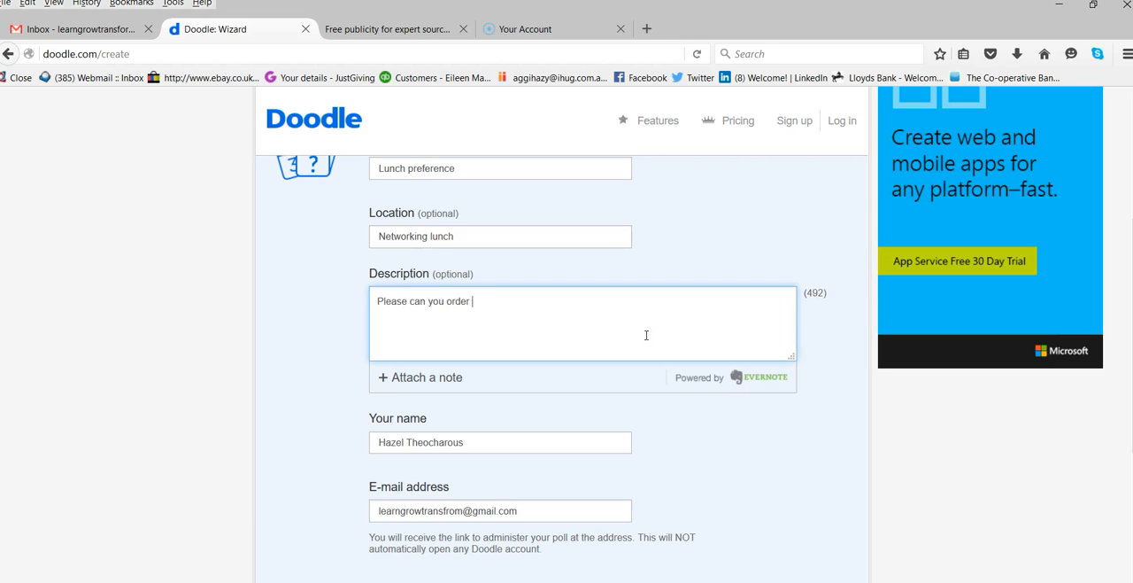
{"action": "type", "text": "which lunch y"}
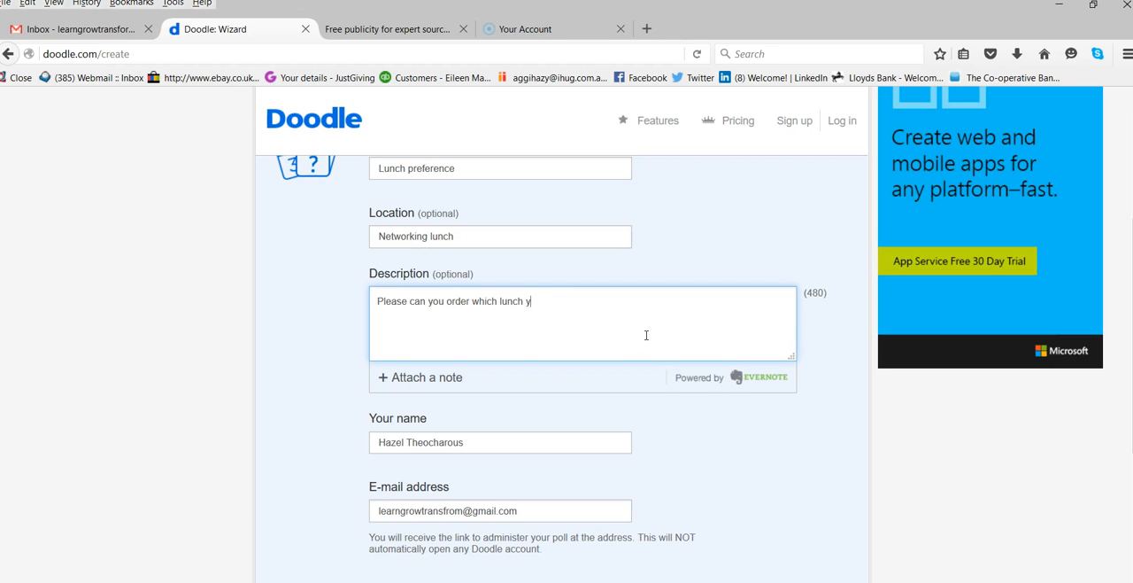
{"action": "type", "text": "ou would r"}
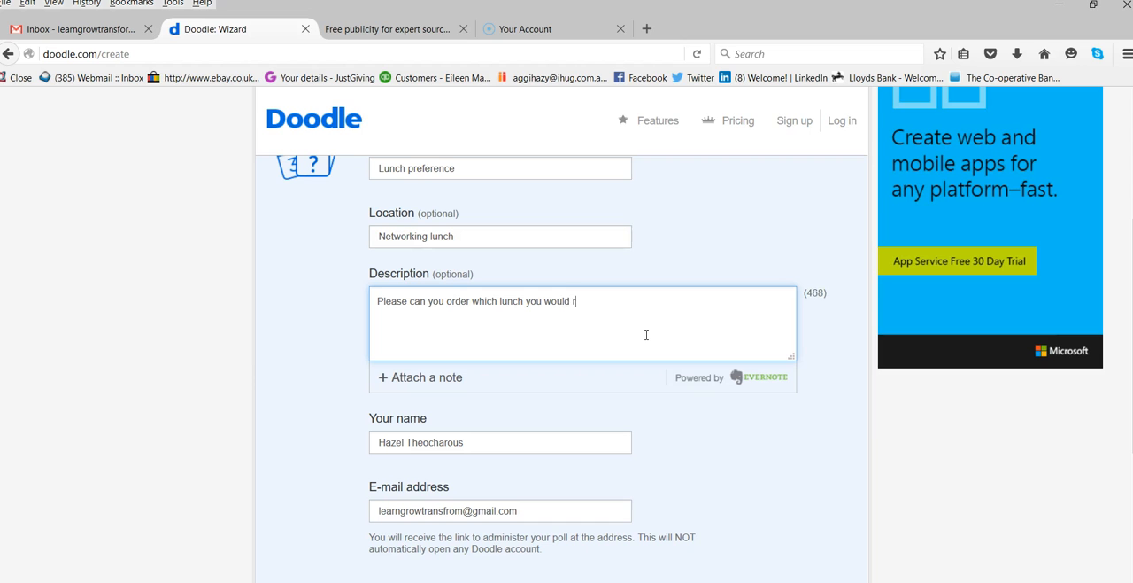
{"action": "type", "text": "prefer"}
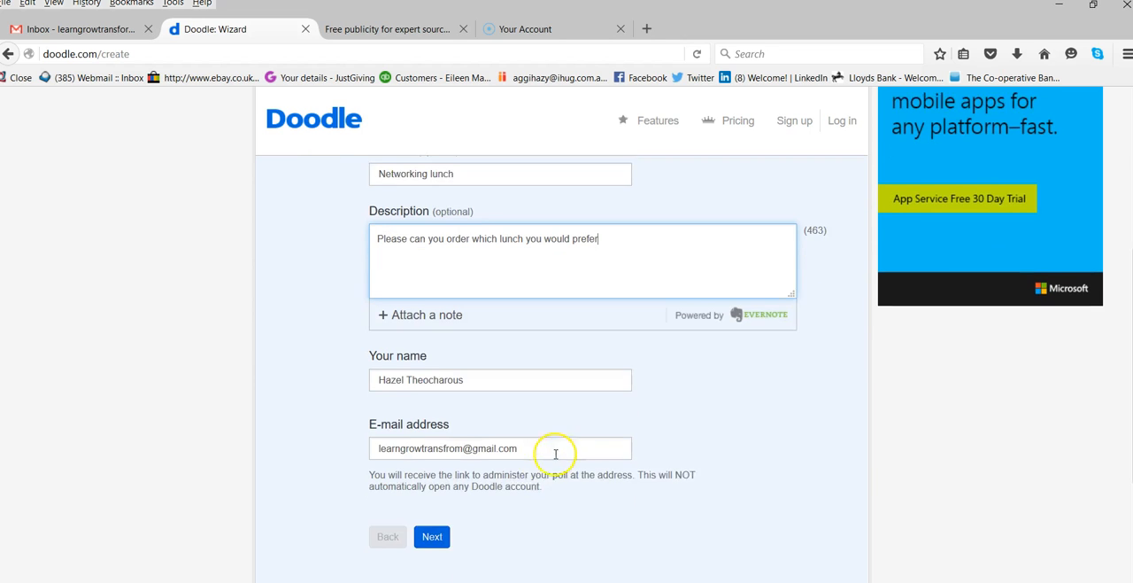
{"action": "scroll", "scroll_direction": "down", "scroll_amount": 3}
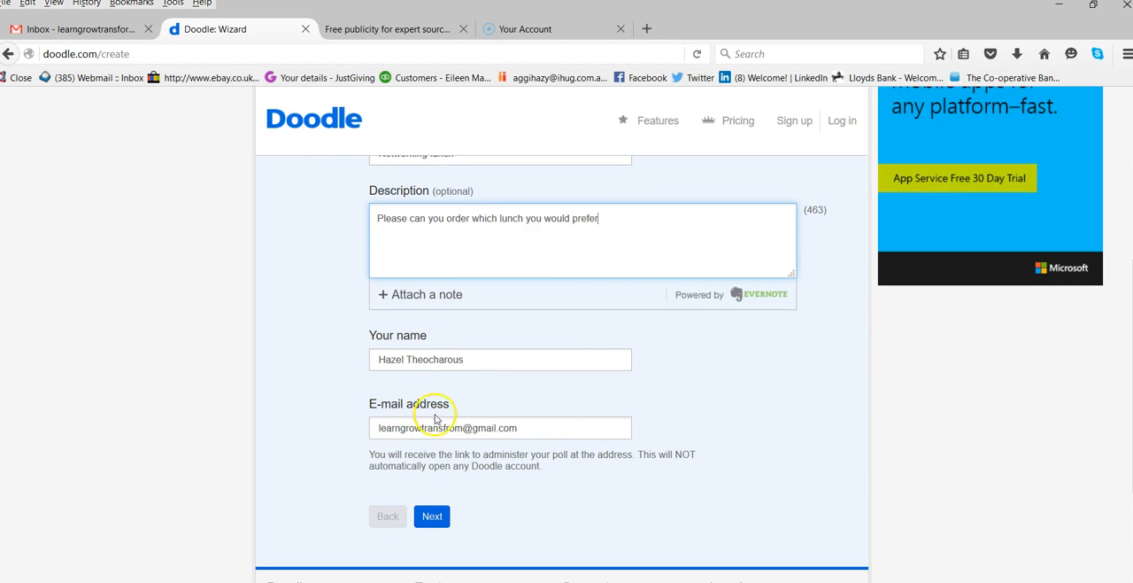
Step: Use free-text proposals: Fish and chips, Burger & fries, and Soup
{"action": "left_click", "coordinate": [431, 517]}
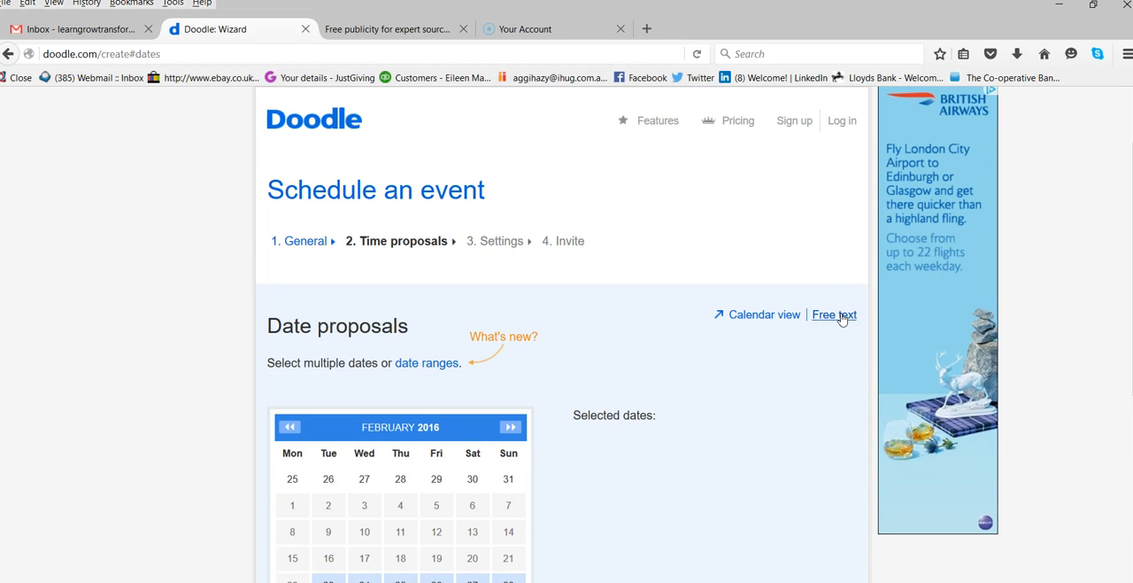
{"action": "left_click", "coordinate": [835, 315]}
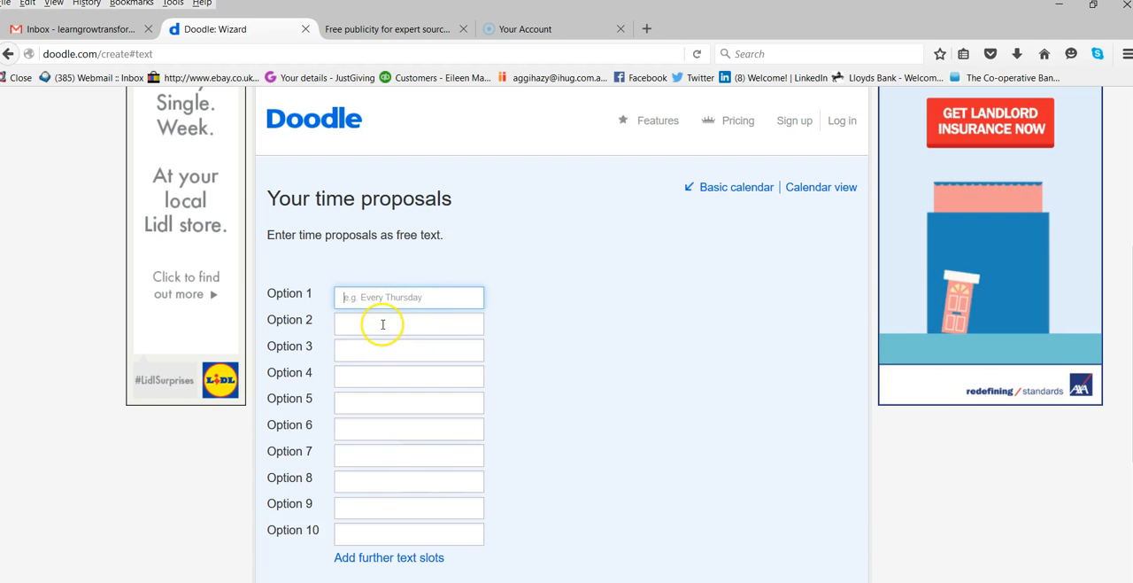
{"action": "mouse_move", "coordinate": [381, 496]}
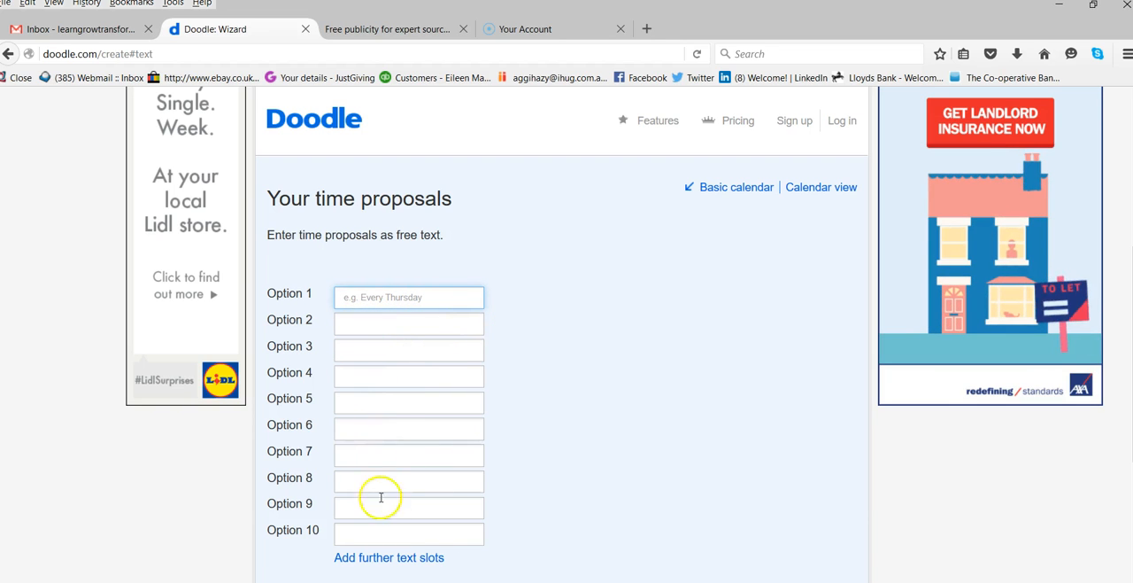
{"action": "left_click", "coordinate": [408, 297]}
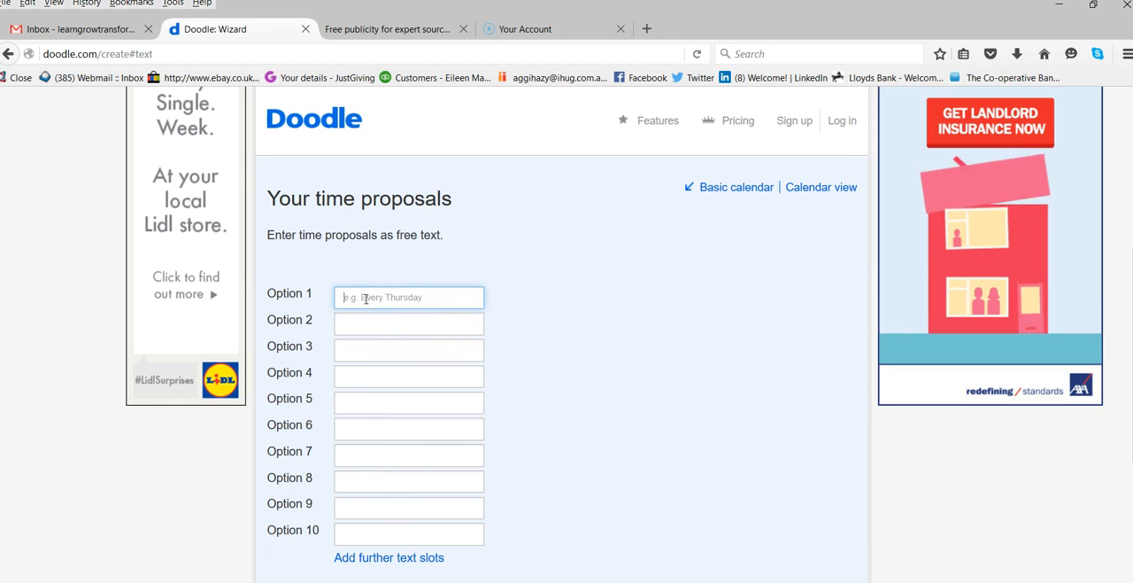
{"action": "type", "text": "Fish and chips"}
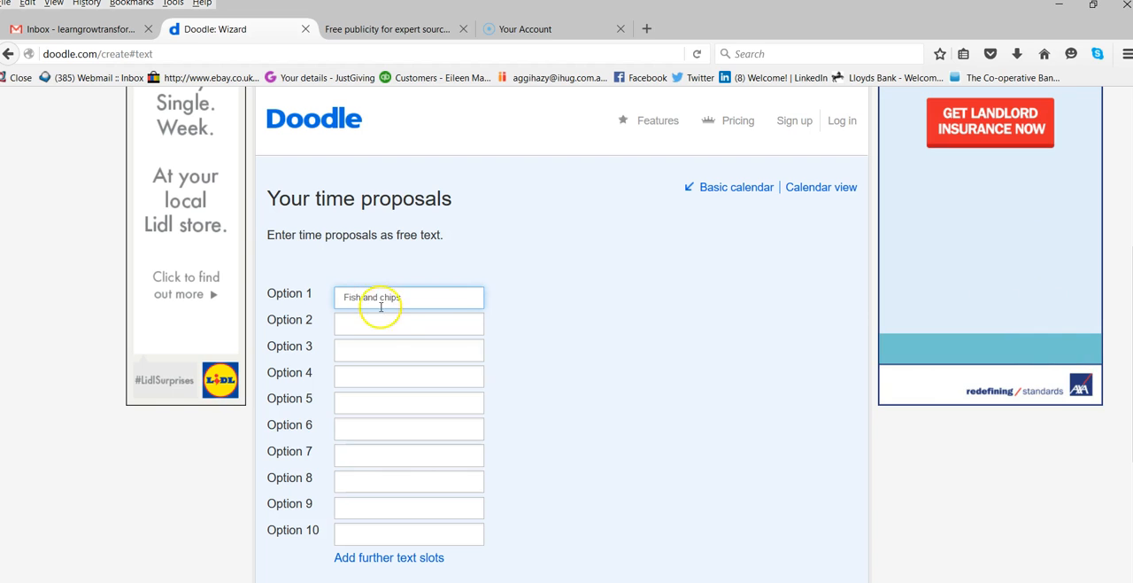
{"action": "type", "text": "Burger & fries"}
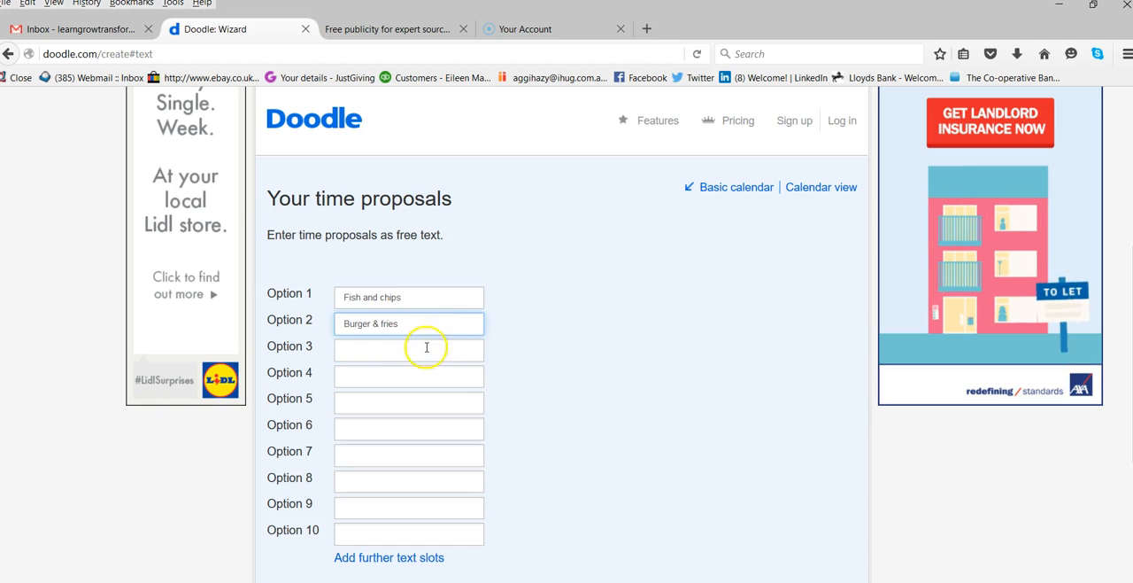
{"action": "type", "text": "Soup"}
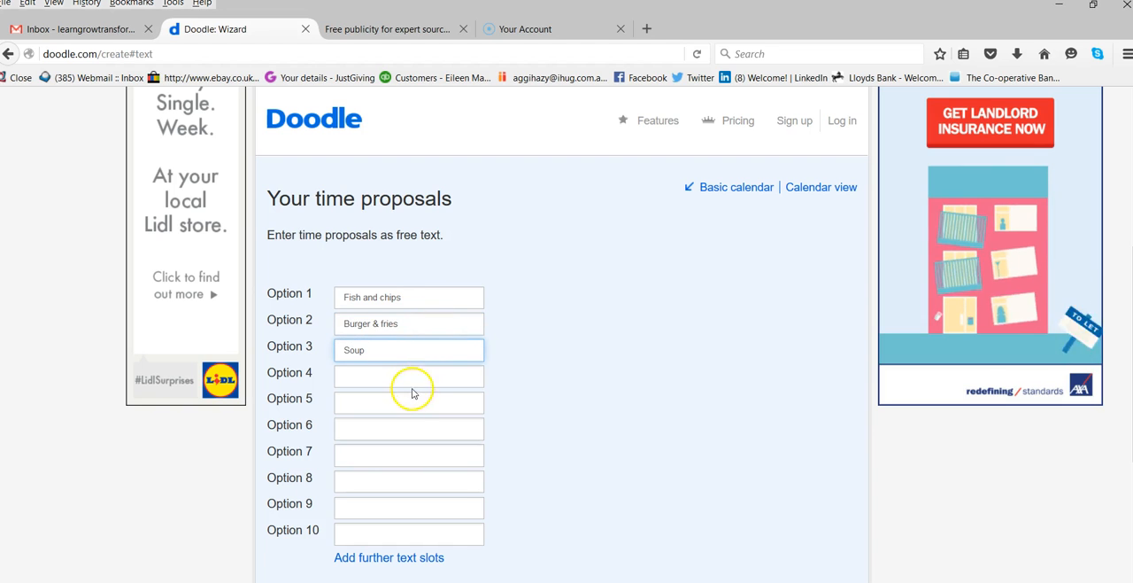
{"action": "scroll", "scroll_direction": "down", "scroll_amount": 3}
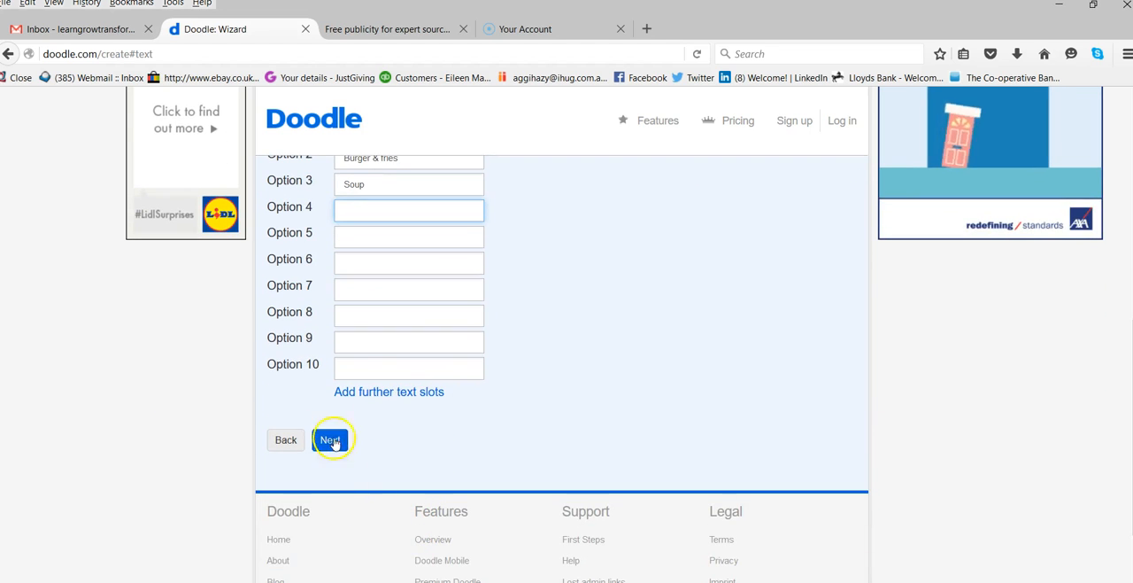
Step: Advance past the Settings step, keeping the basic poll defaults
{"action": "left_click", "coordinate": [331, 439]}
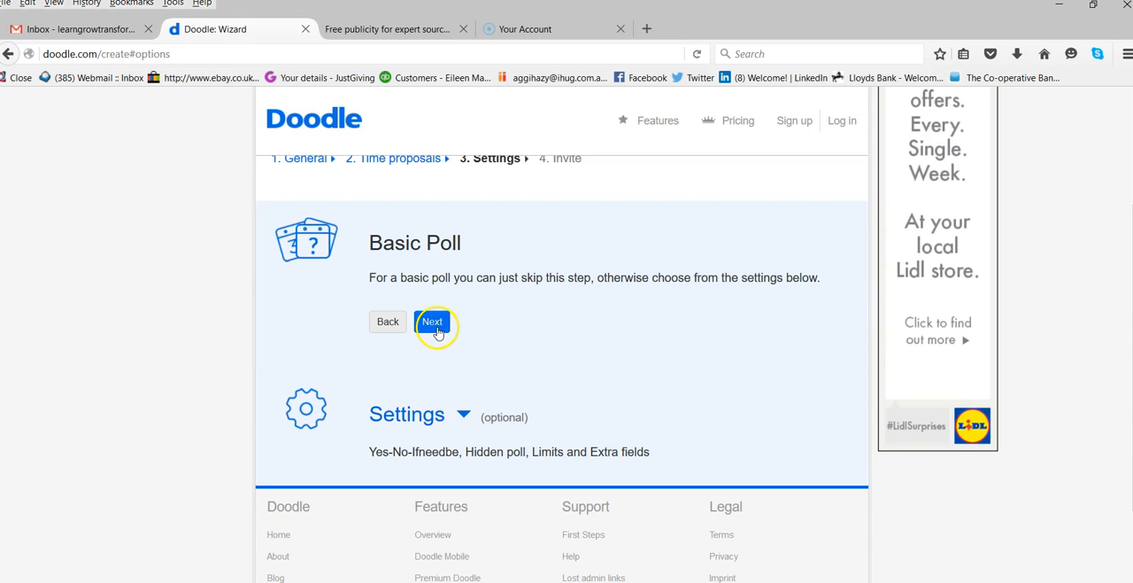
{"action": "left_click", "coordinate": [432, 320]}
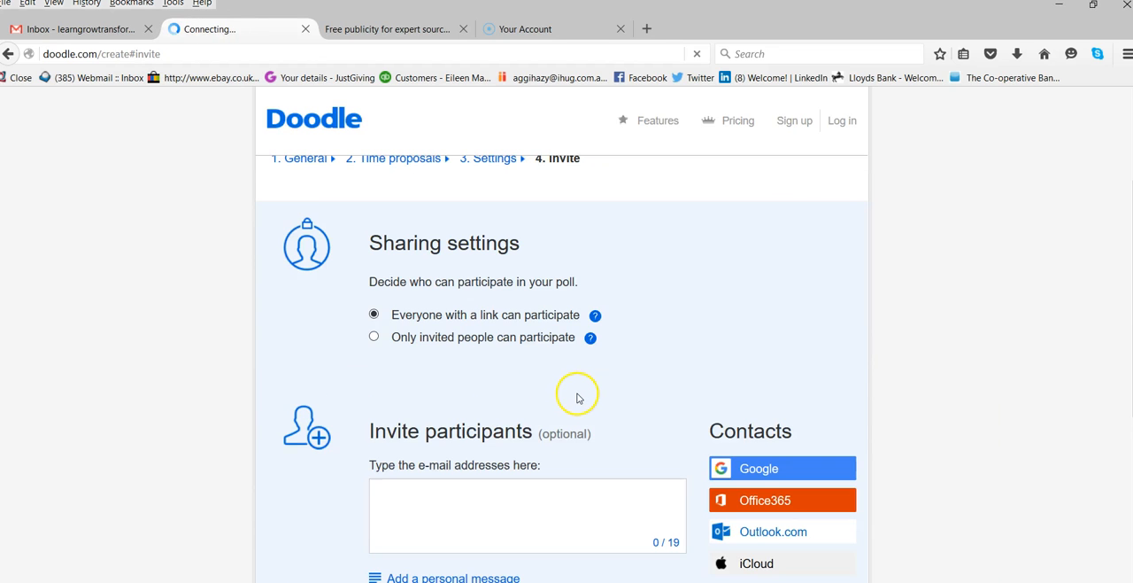
{"action": "mouse_move", "coordinate": [583, 392]}
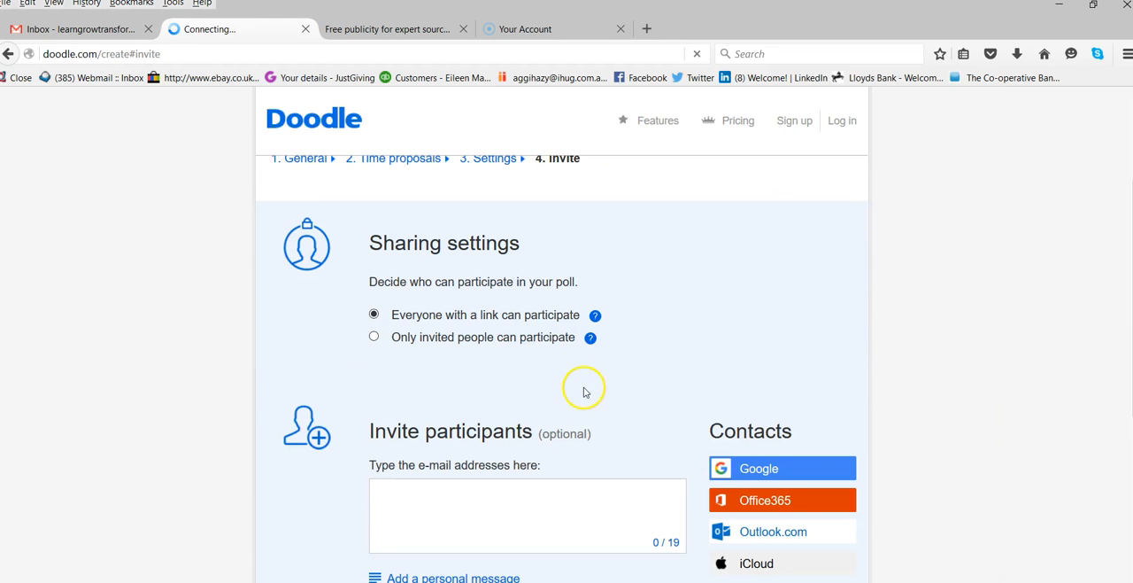
{"action": "mouse_move", "coordinate": [501, 326]}
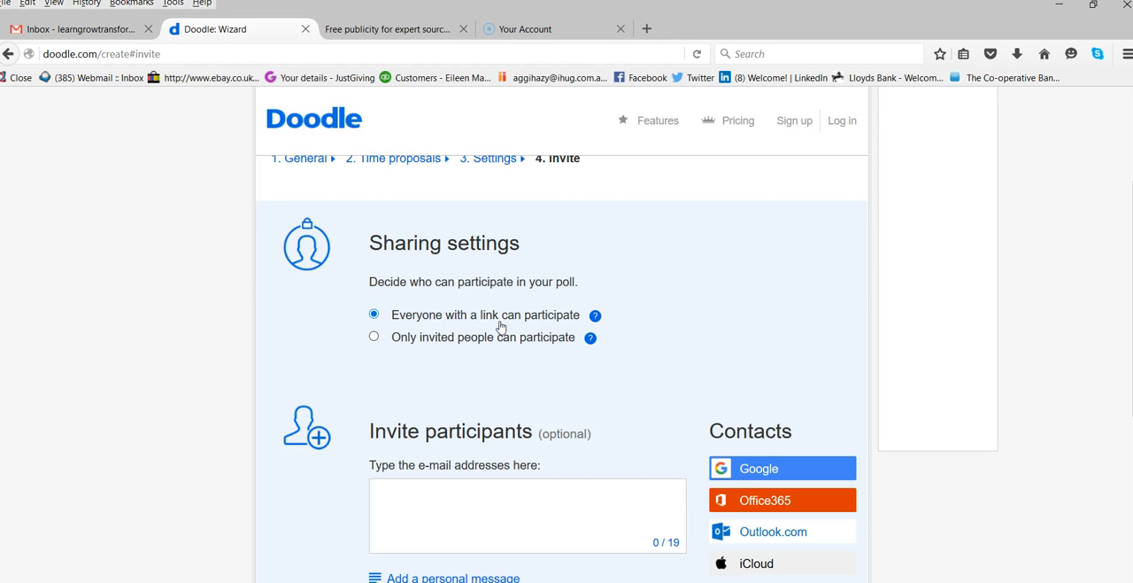
{"action": "mouse_move", "coordinate": [499, 344]}
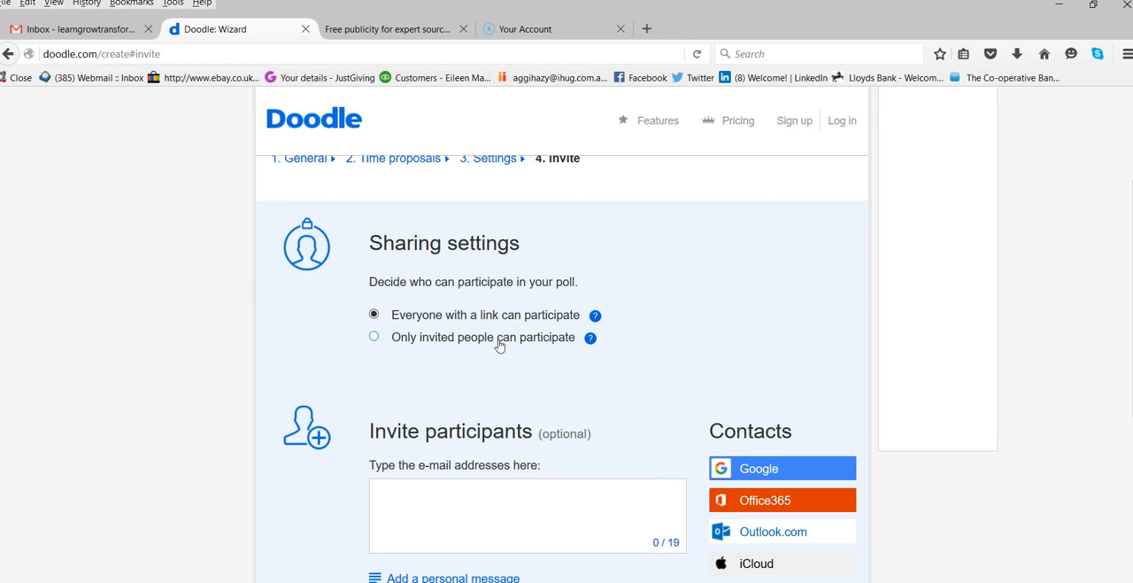
{"action": "scroll", "scroll_direction": "down", "scroll_amount": 3}
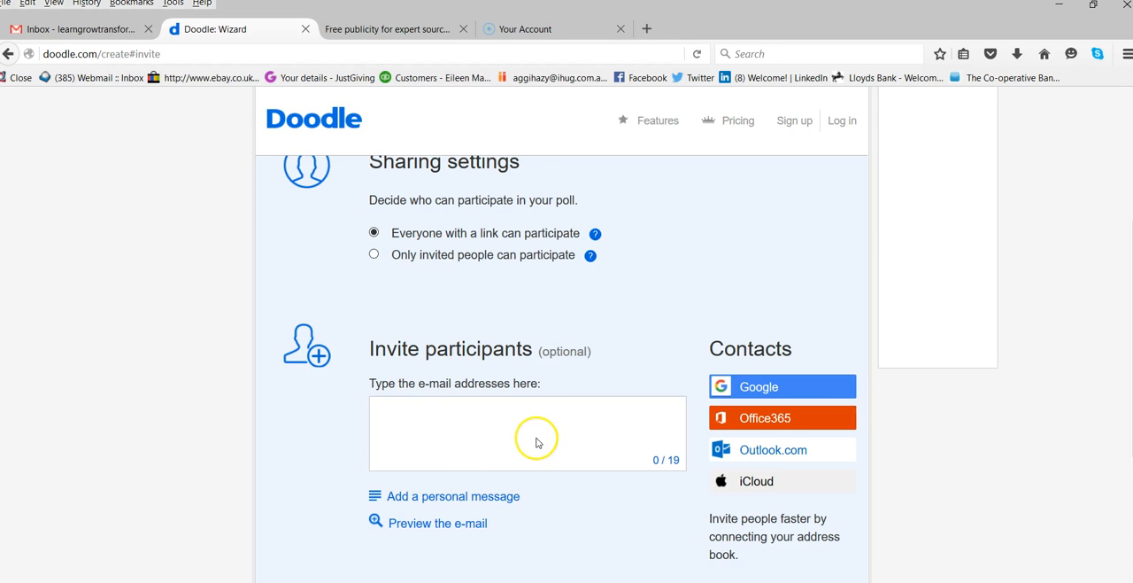
{"action": "mouse_move", "coordinate": [689, 433]}
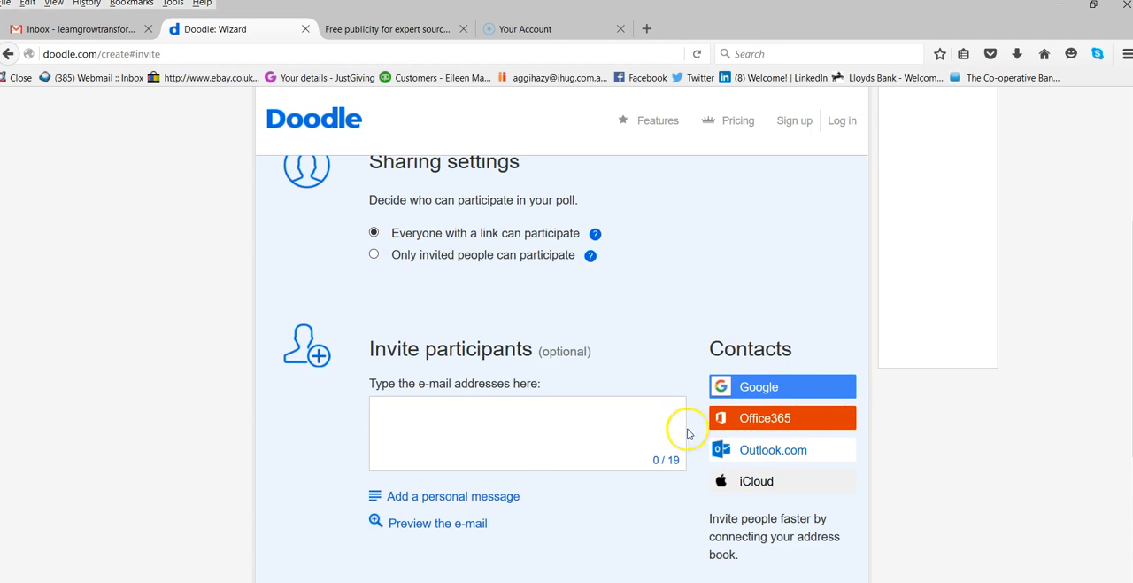
{"action": "mouse_move", "coordinate": [759, 492]}
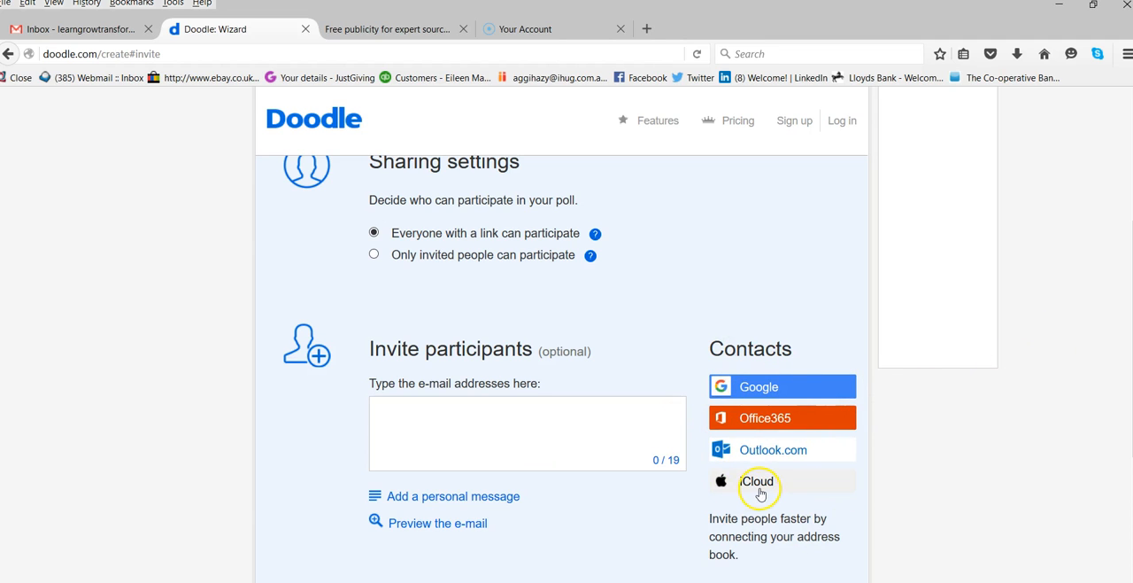
{"action": "mouse_move", "coordinate": [788, 460]}
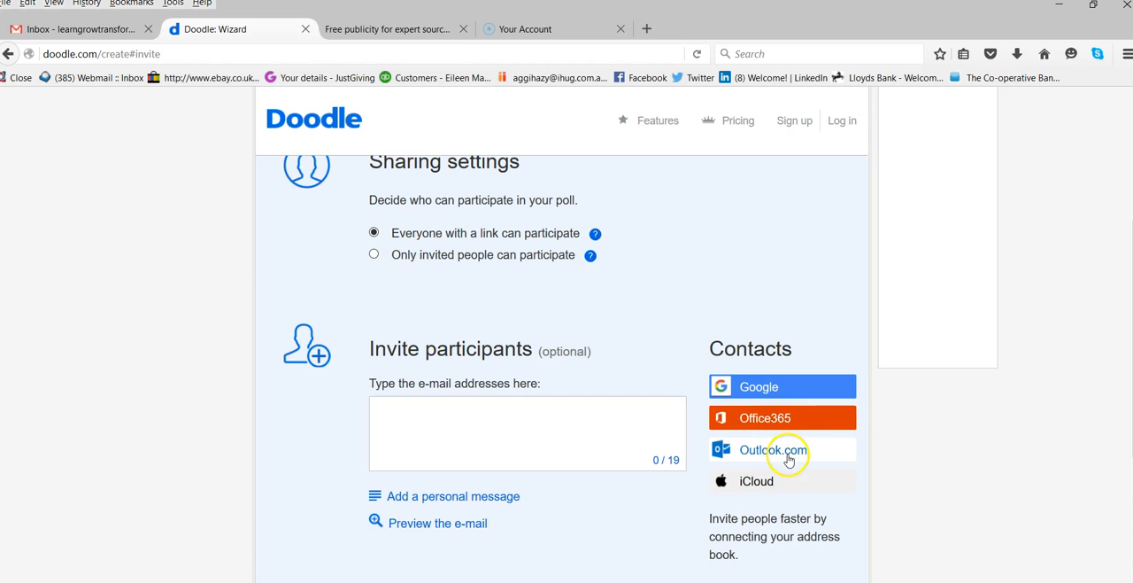
{"action": "mouse_move", "coordinate": [468, 436]}
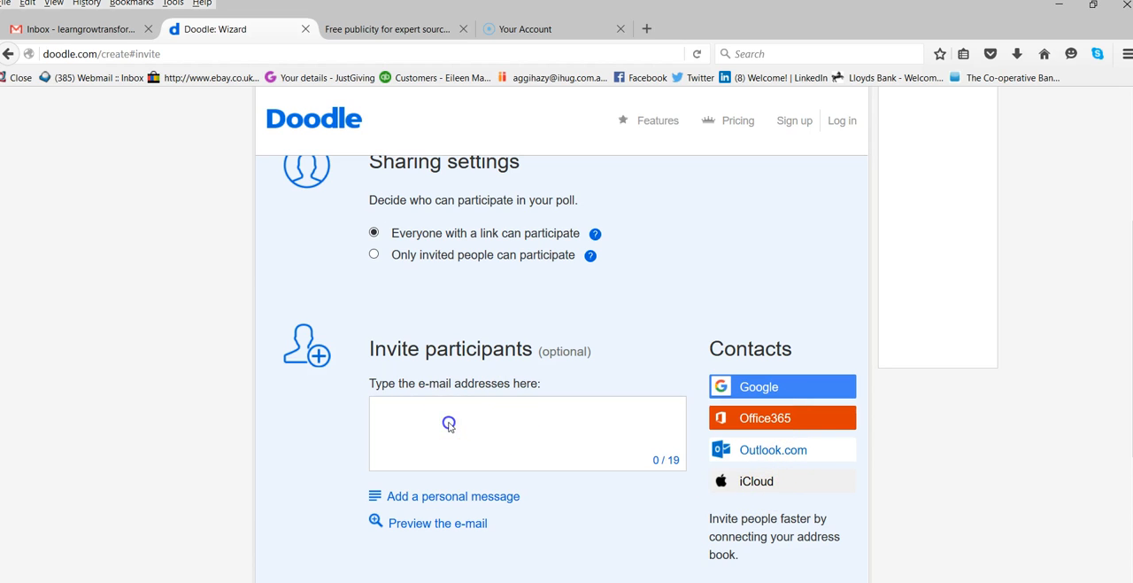
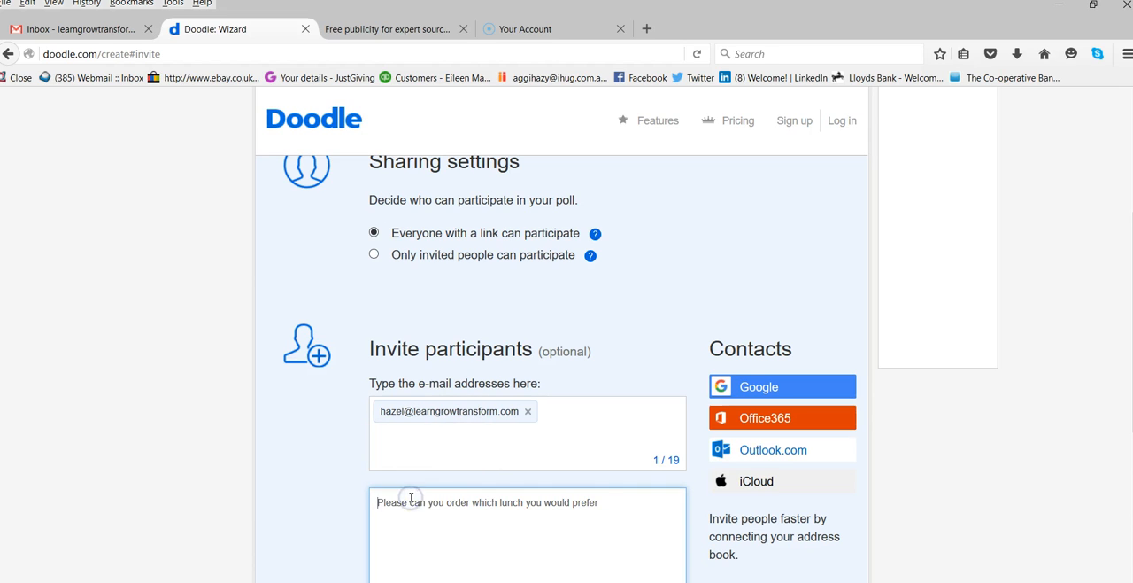
{"action": "scroll", "scroll_direction": "down", "scroll_amount": 3}
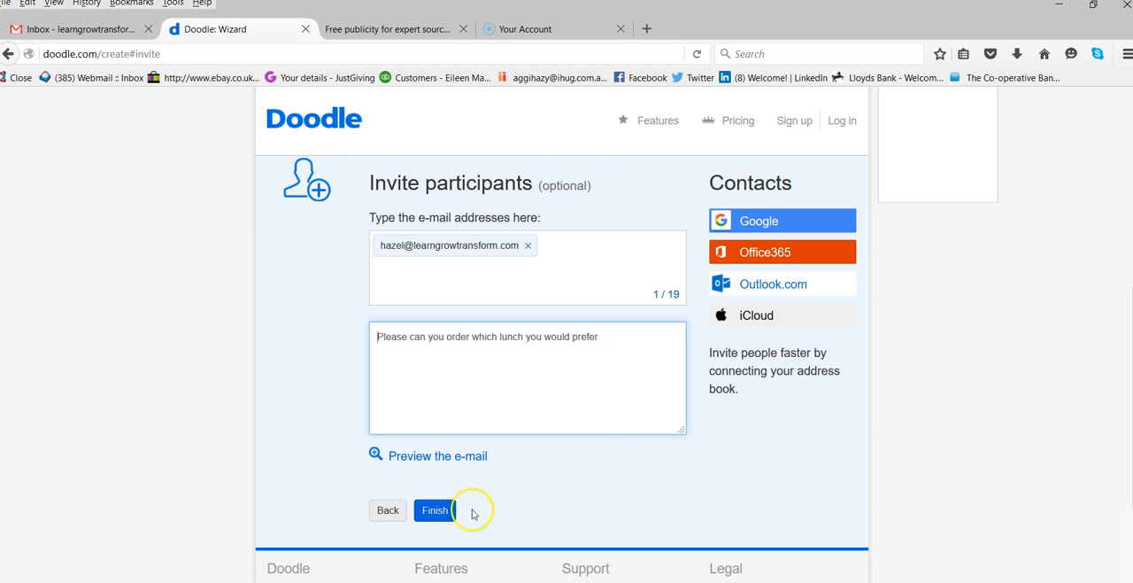
Step: Finish and send the poll, then open the sent Lunch preference poll
{"action": "left_click", "coordinate": [435, 509]}
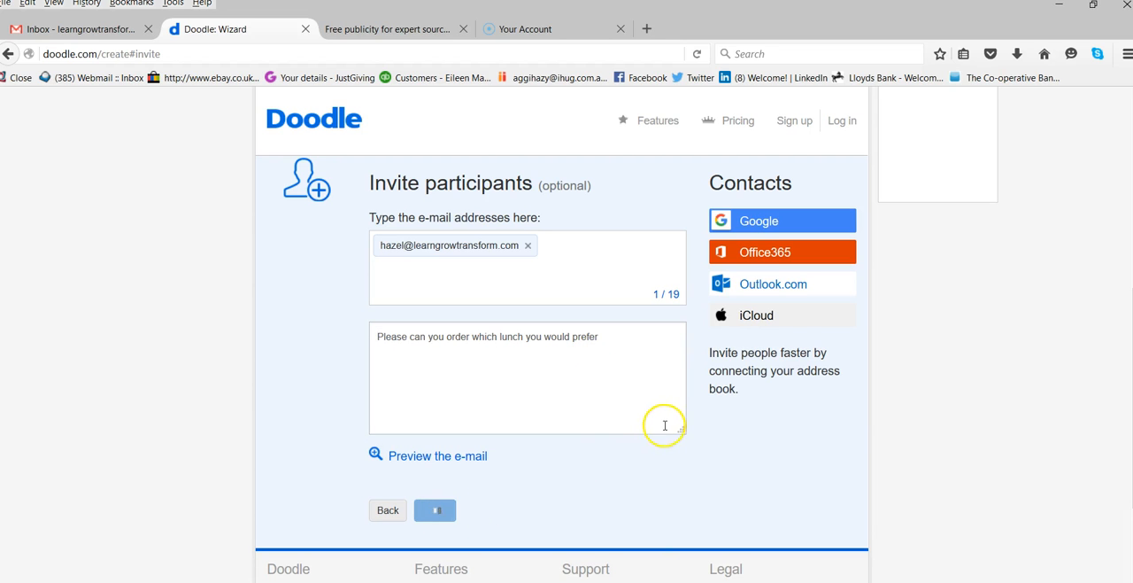
{"action": "left_click", "coordinate": [434, 509]}
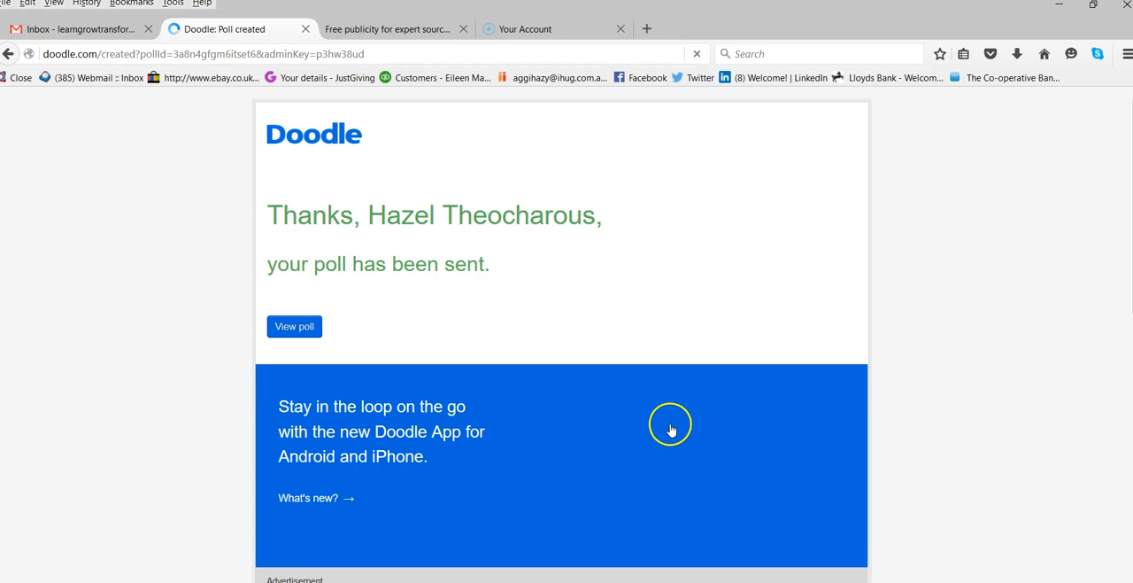
{"action": "scroll", "scroll_direction": "down", "scroll_amount": 3}
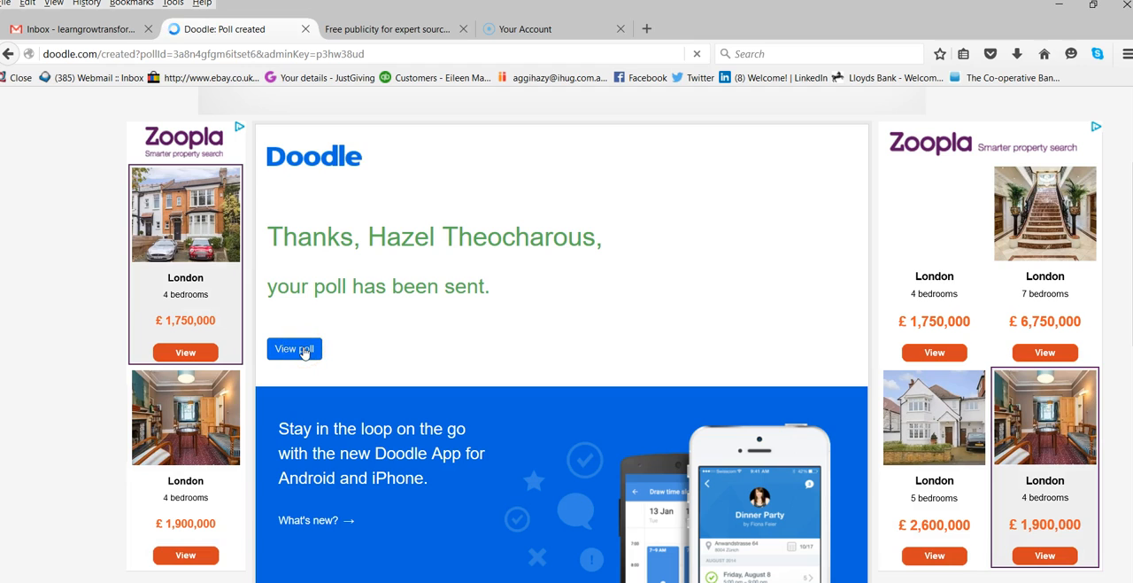
{"action": "left_click", "coordinate": [294, 348]}
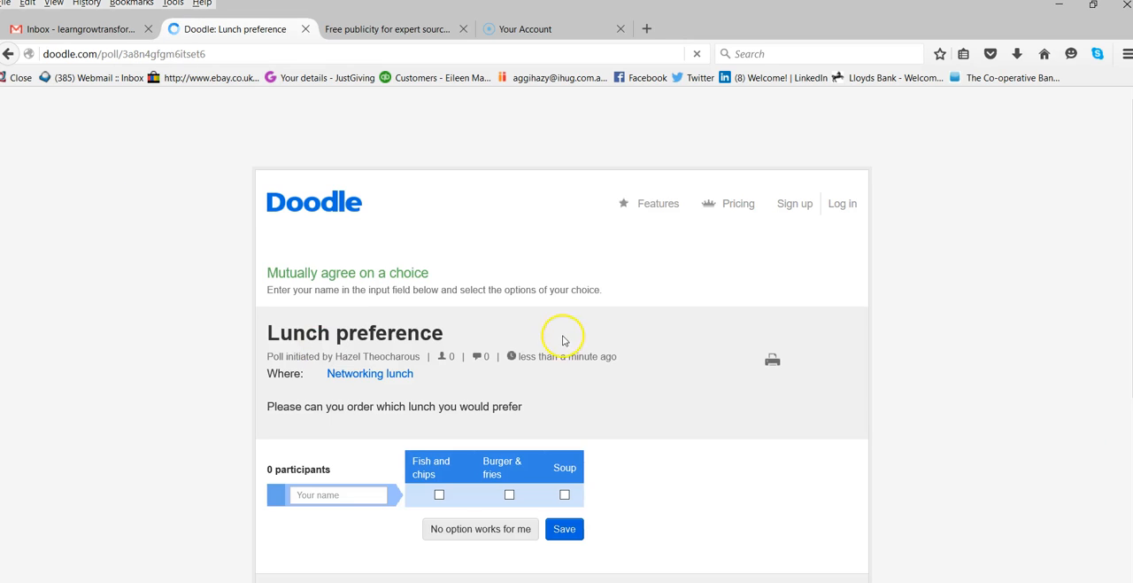
Step: Respond to the poll as Hazel with Soup ticked, and save
{"action": "scroll", "scroll_direction": "down", "scroll_amount": 3}
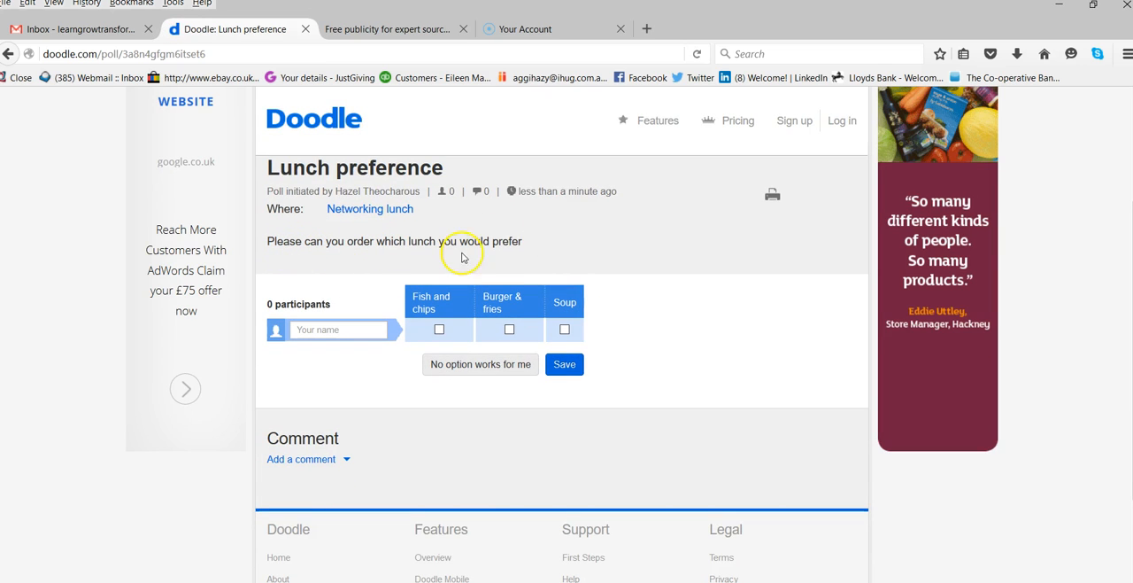
{"action": "left_click", "coordinate": [339, 329]}
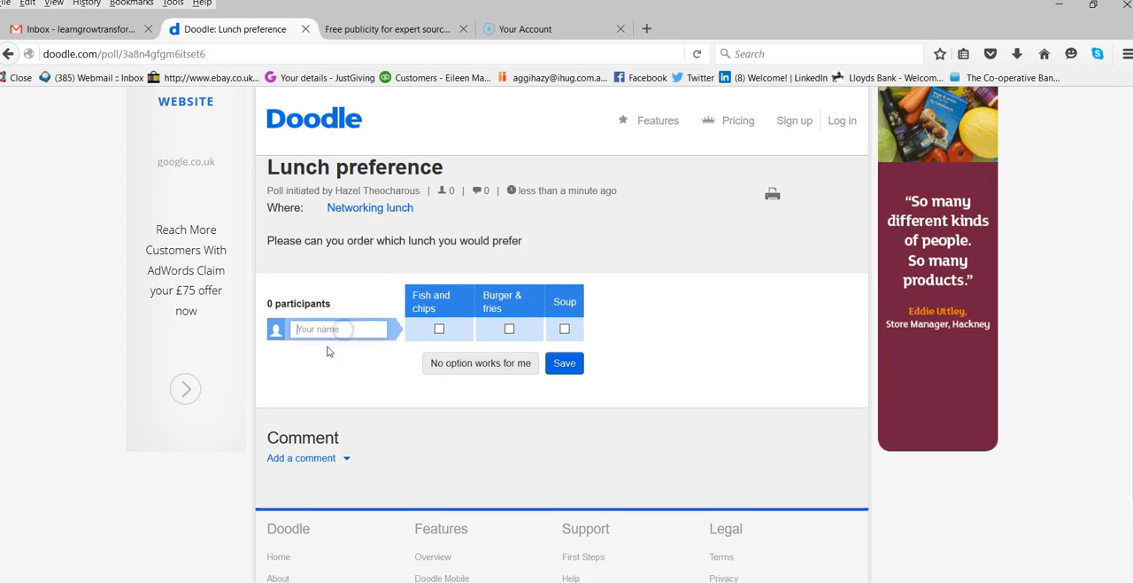
{"action": "type", "text": "Hazel"}
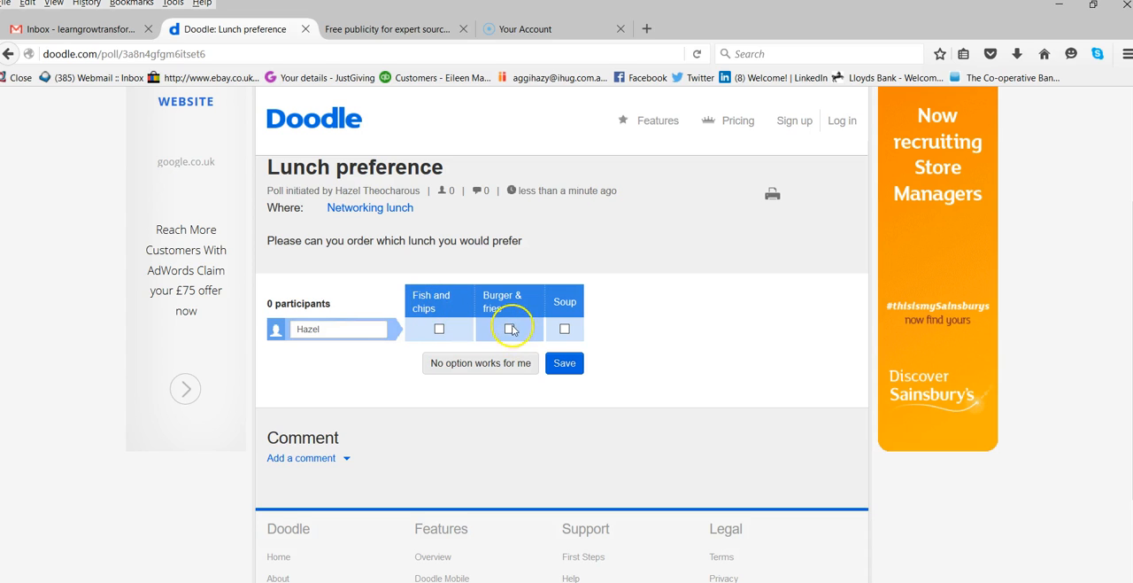
{"action": "left_click", "coordinate": [564, 329]}
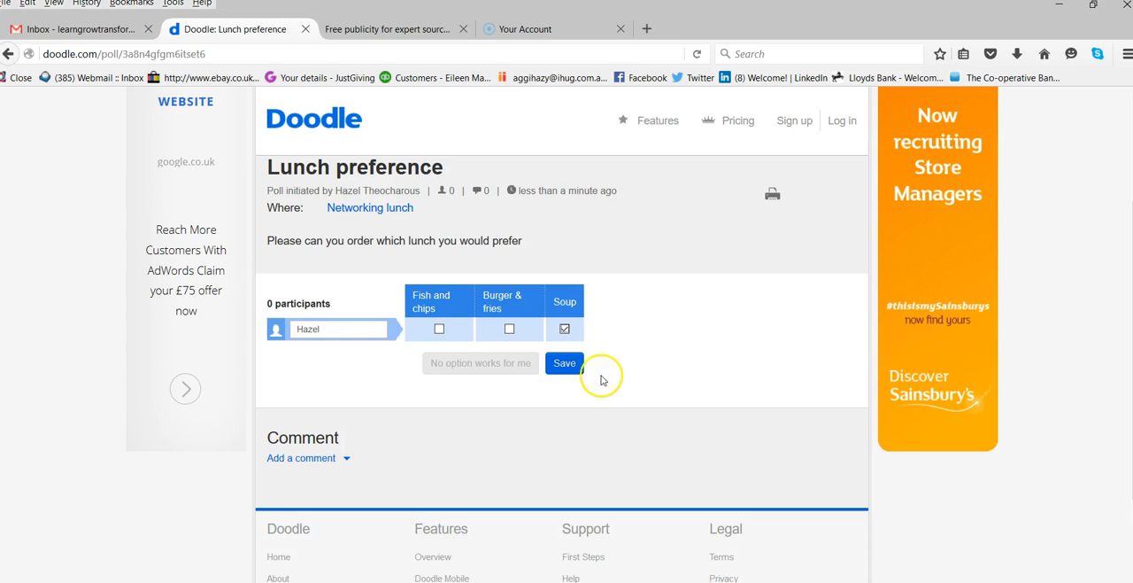
{"action": "left_click", "coordinate": [565, 363]}
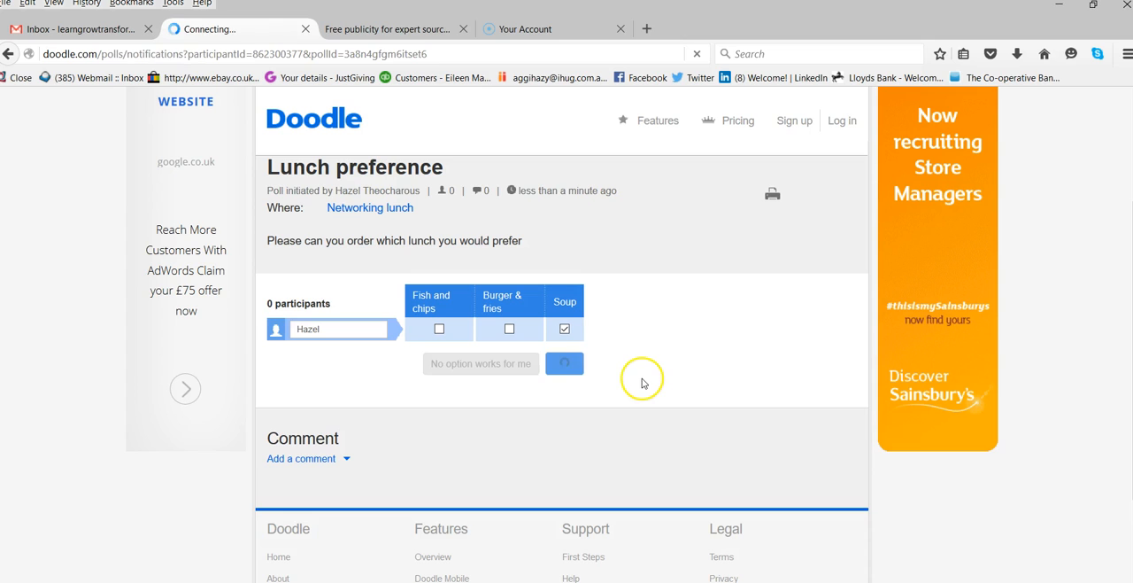
Step: Confirm the save and review the thank-you page confirming the submitted choices
{"action": "left_click", "coordinate": [564, 363]}
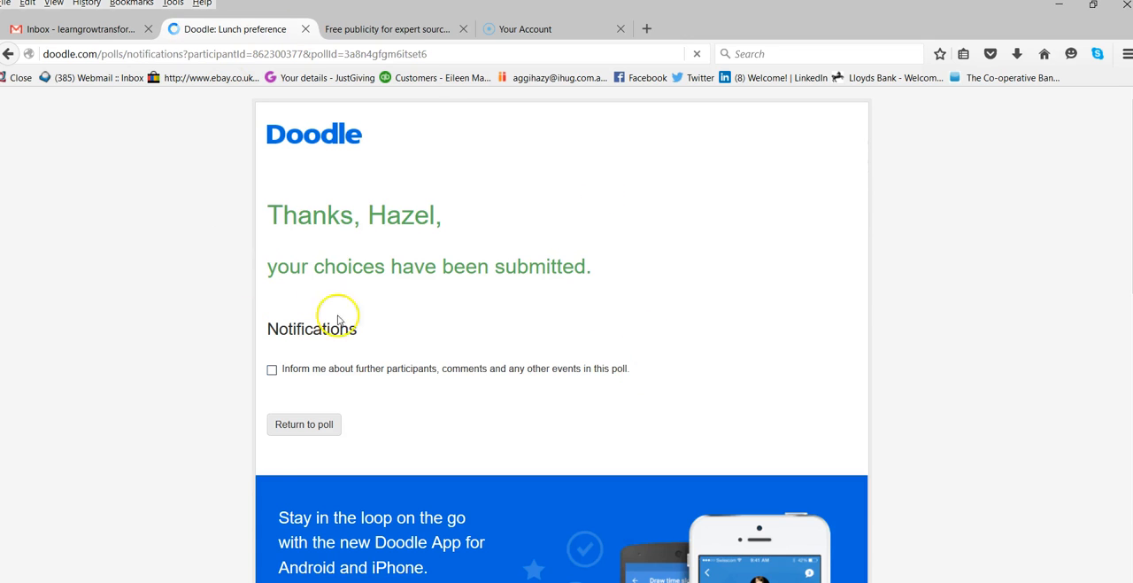
{"action": "mouse_move", "coordinate": [387, 316]}
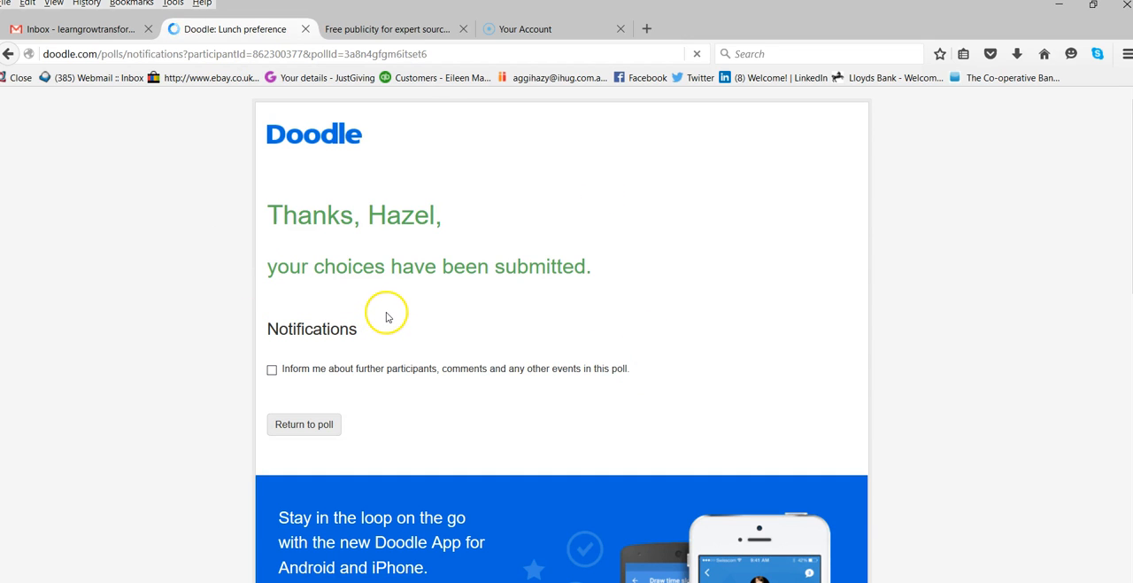
{"action": "mouse_move", "coordinate": [384, 338]}
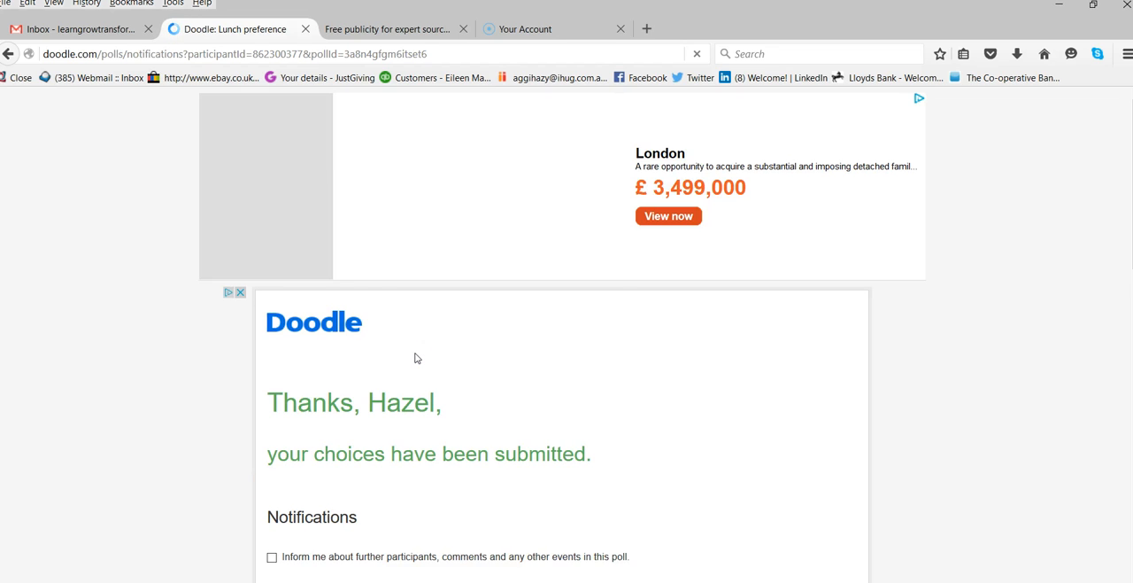
{"action": "scroll", "scroll_direction": "down", "scroll_amount": 3}
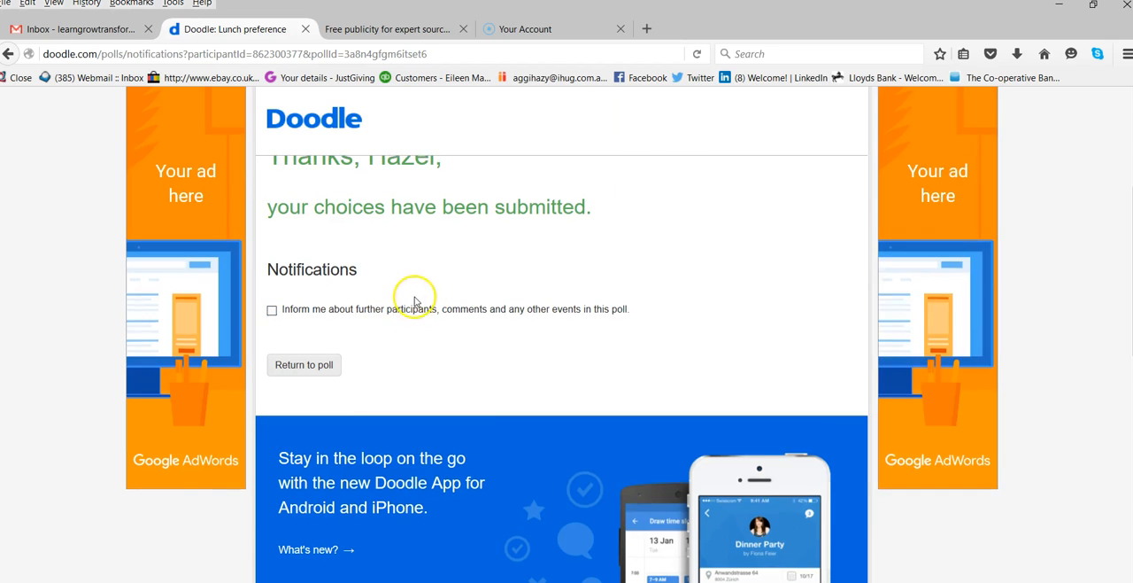
{"action": "scroll", "scroll_direction": "down", "scroll_amount": 3}
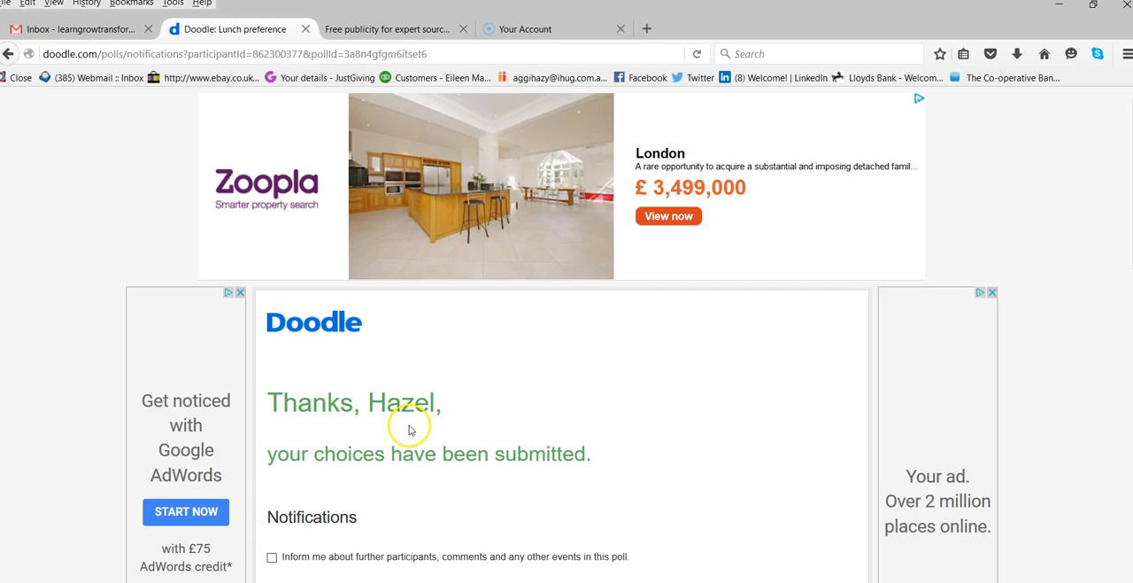
{"action": "mouse_move", "coordinate": [443, 430]}
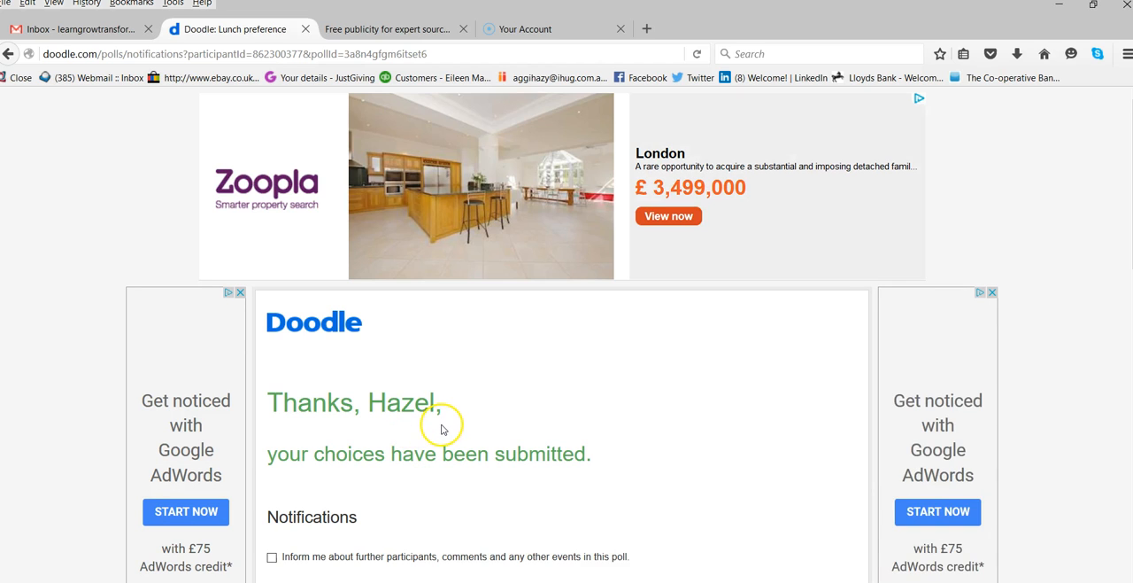